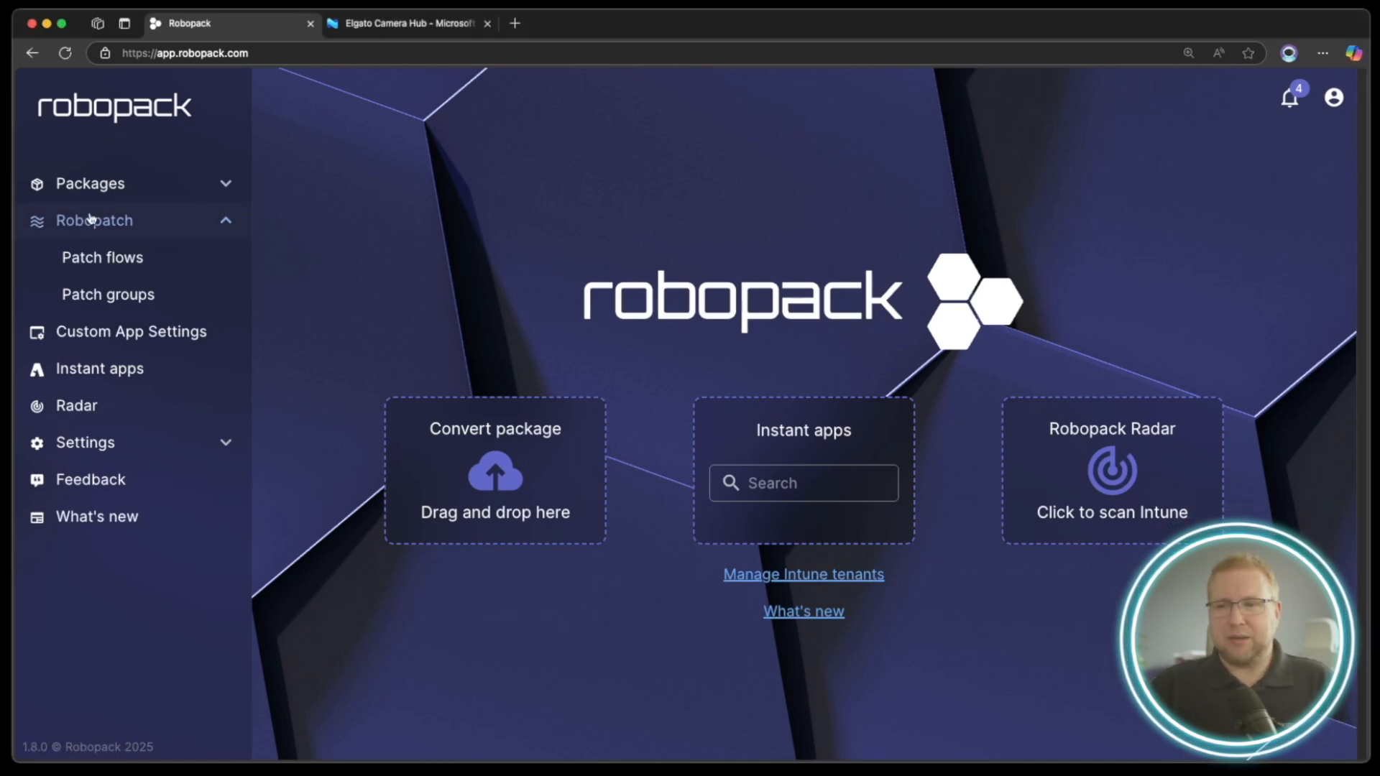
# Search Instant apps for 'obs stud' and open the OBS Studio (OBS Project) app details.
pyautogui.click(91, 182)
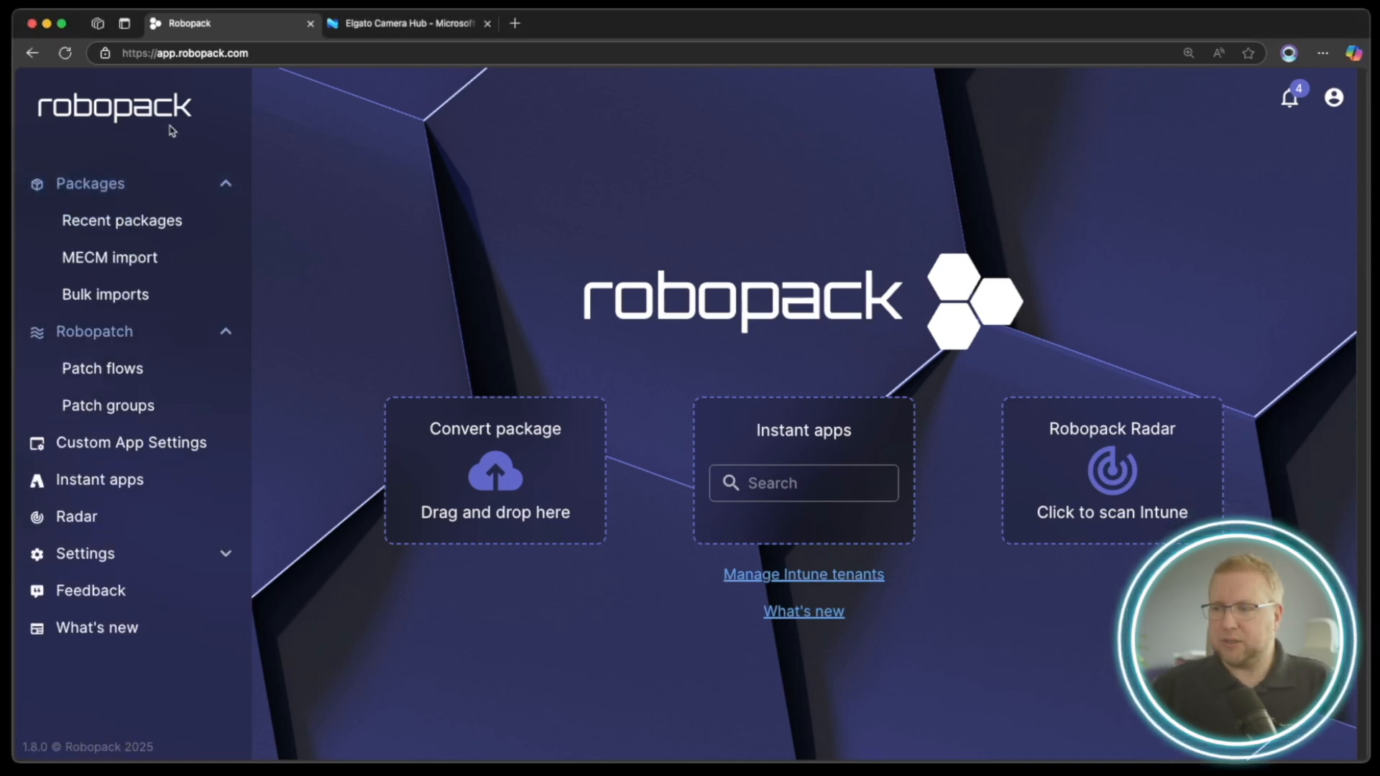
pyautogui.click(802, 483)
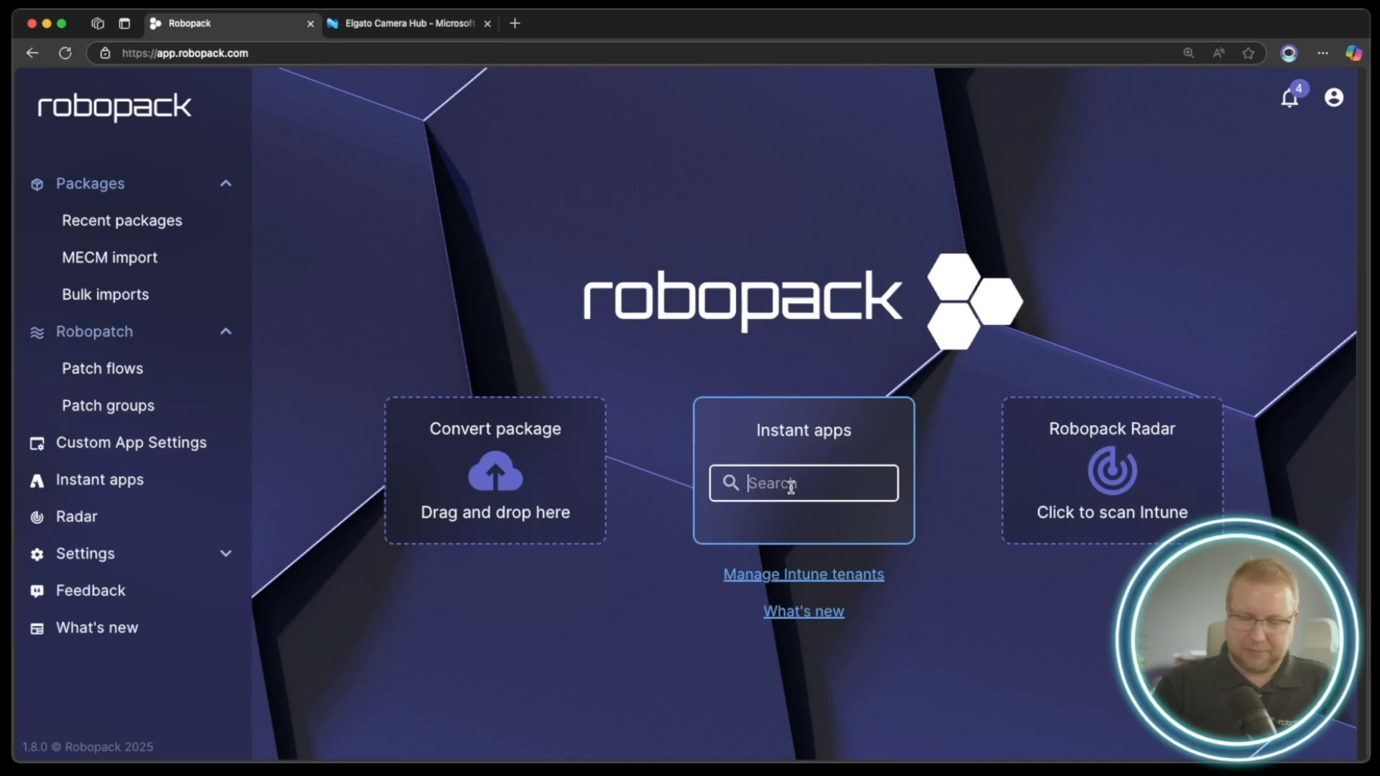
pyautogui.write('obs')
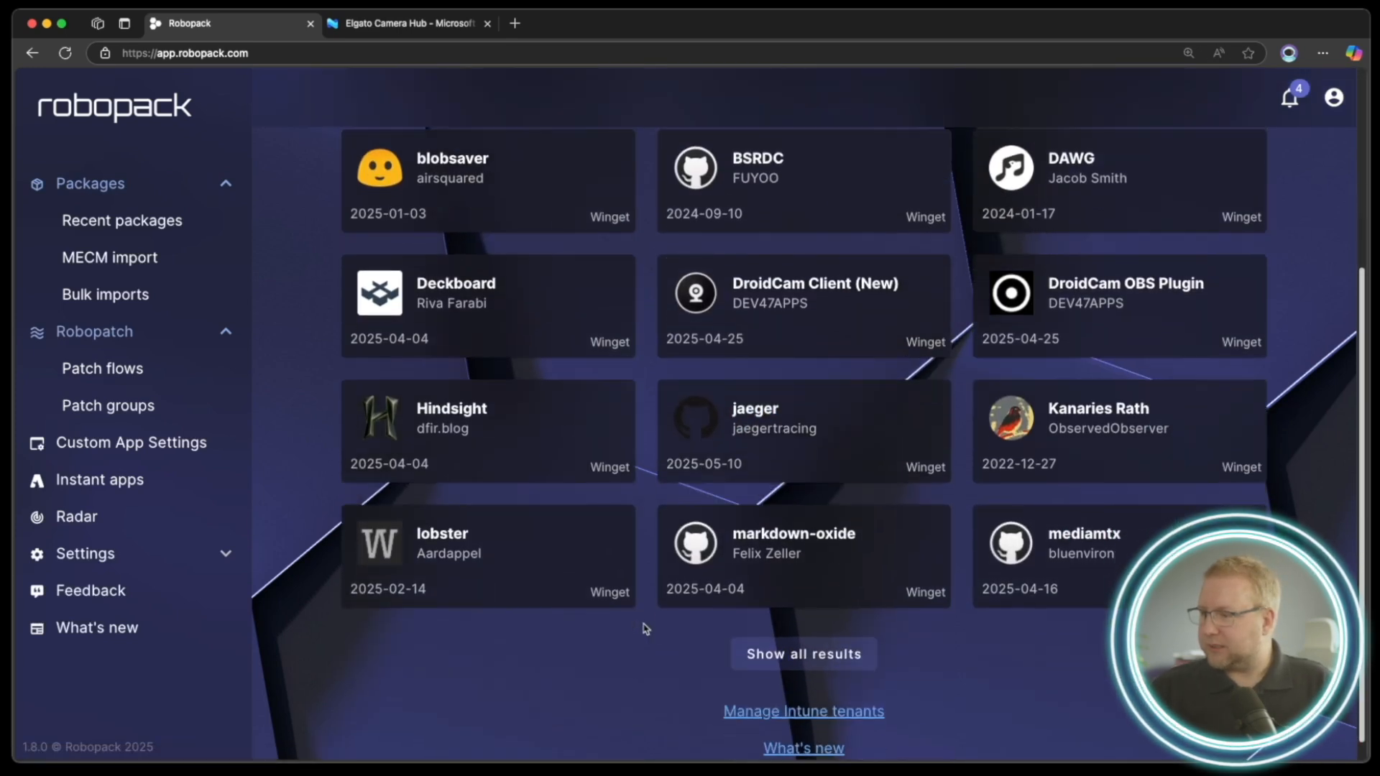
pyautogui.write('obs st')
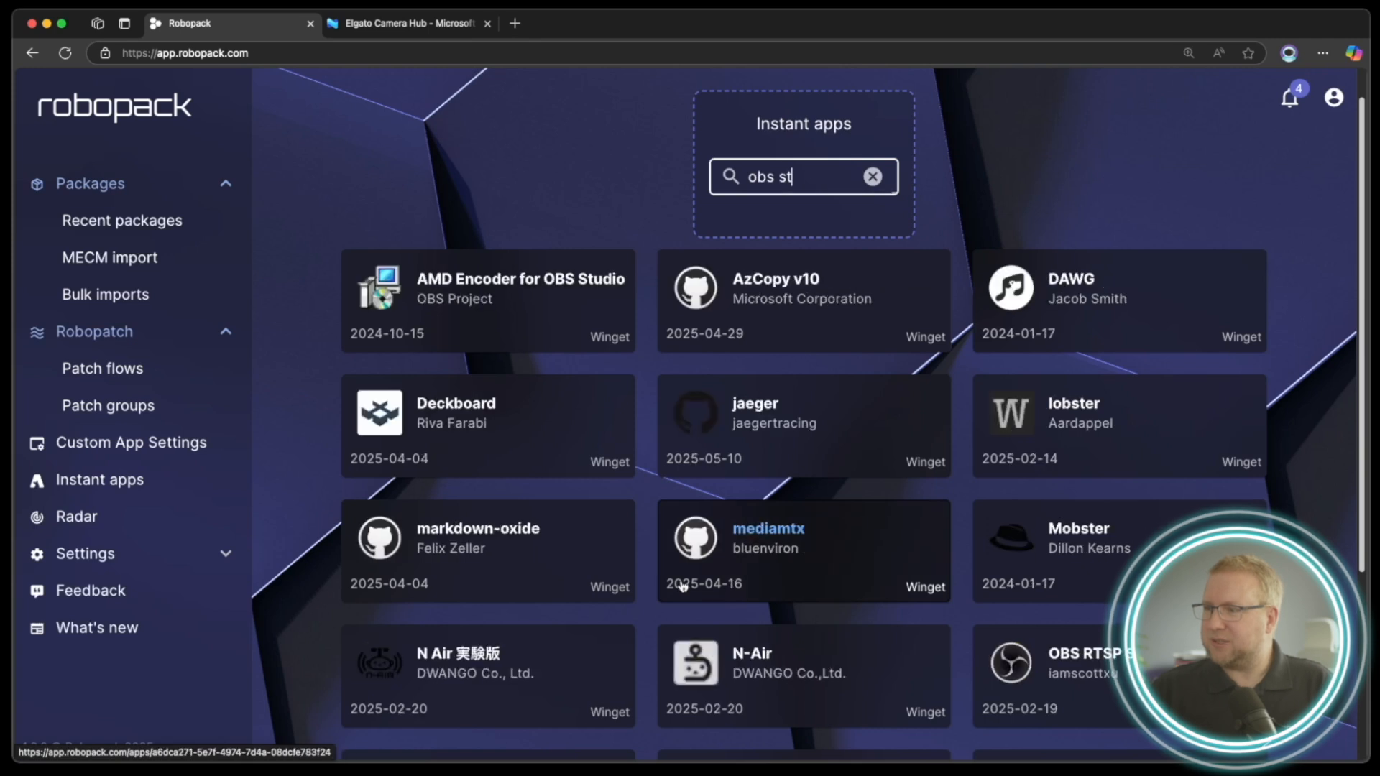
pyautogui.write('id')
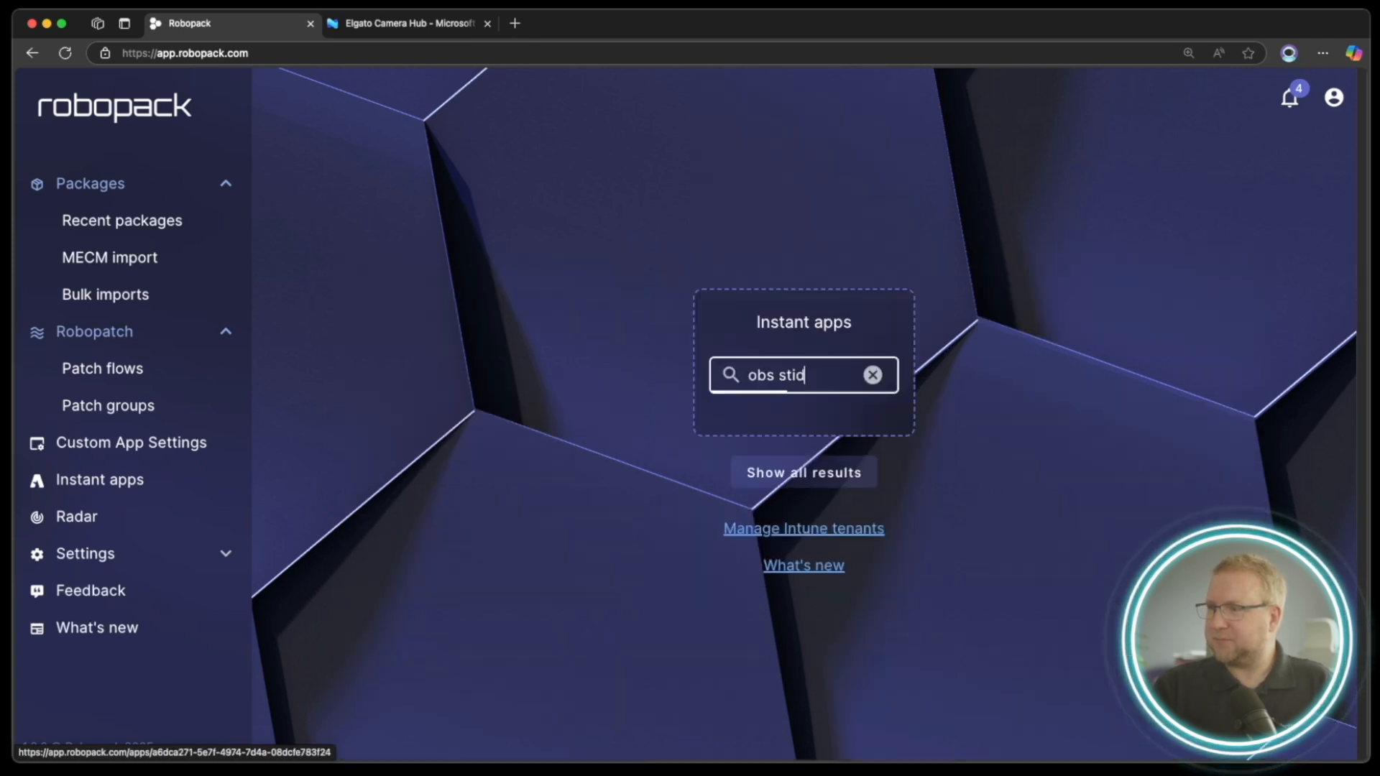
pyautogui.write('obs stud')
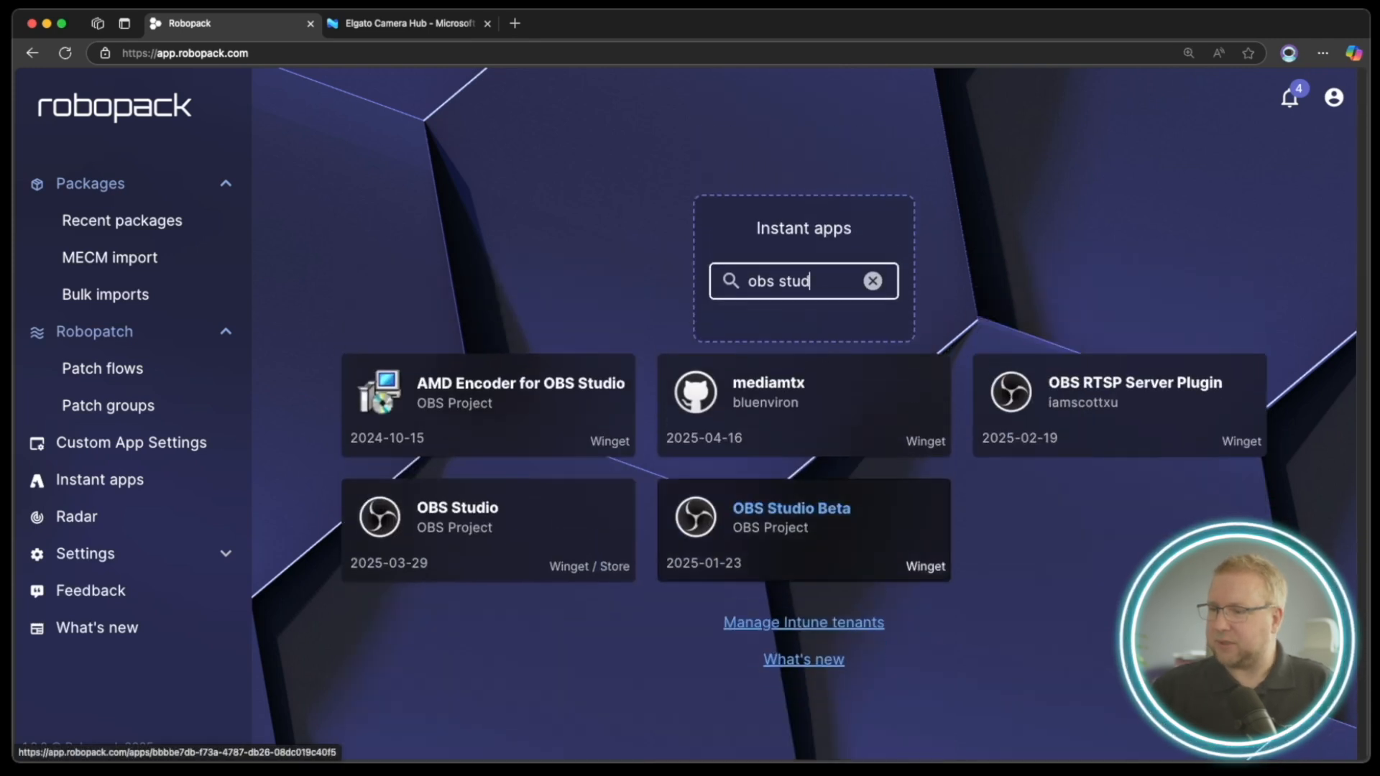
pyautogui.click(457, 518)
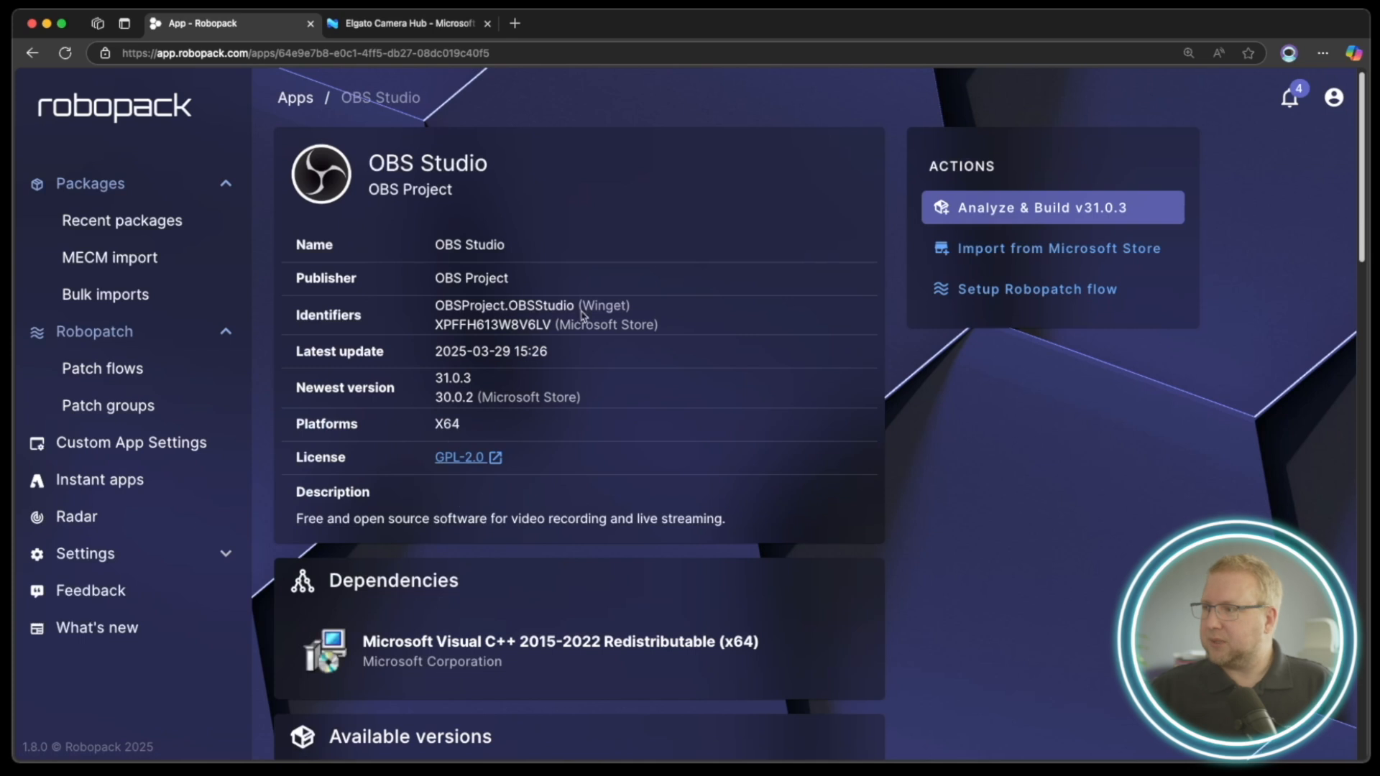
# Set up a Robopatch flow for OBS Studio with the default name and options and create it.
pyautogui.click(1035, 289)
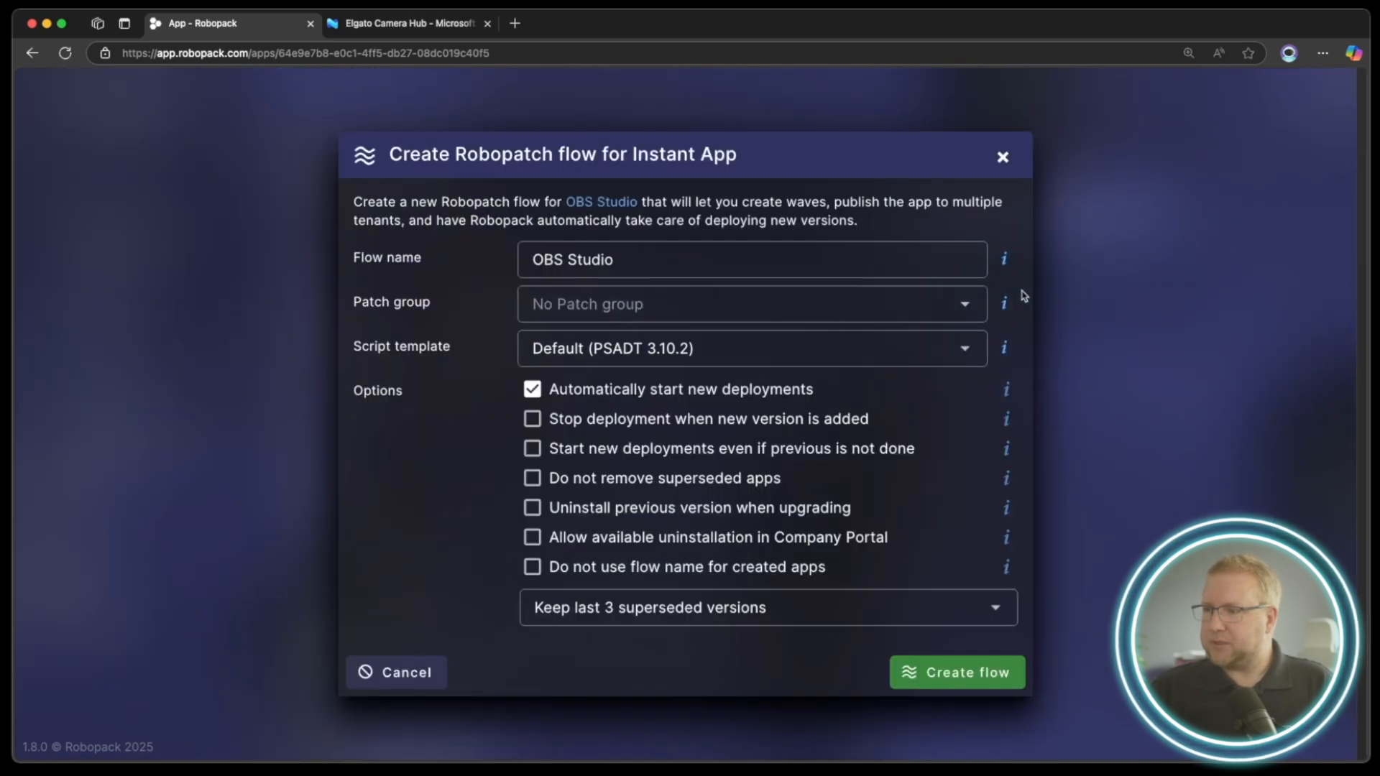
pyautogui.moveTo(727, 287)
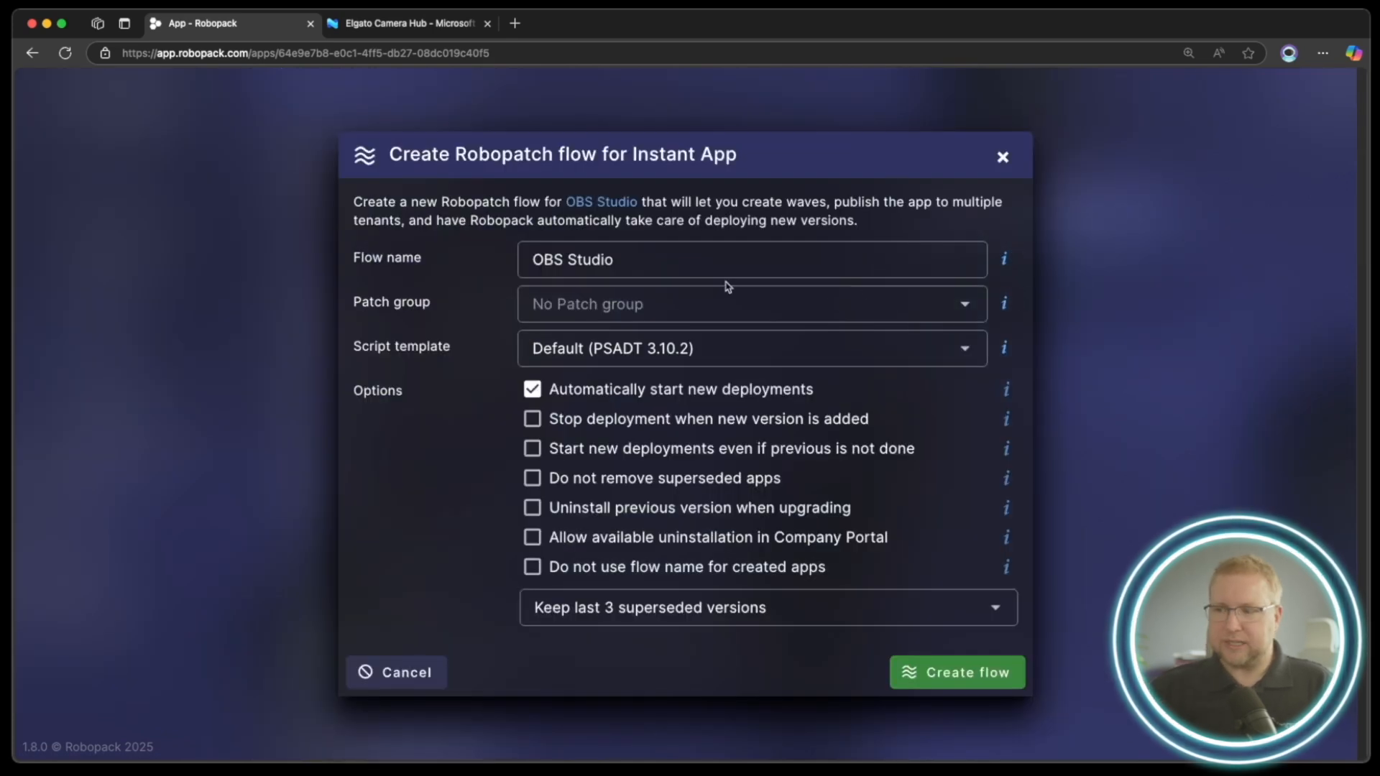
pyautogui.click(955, 671)
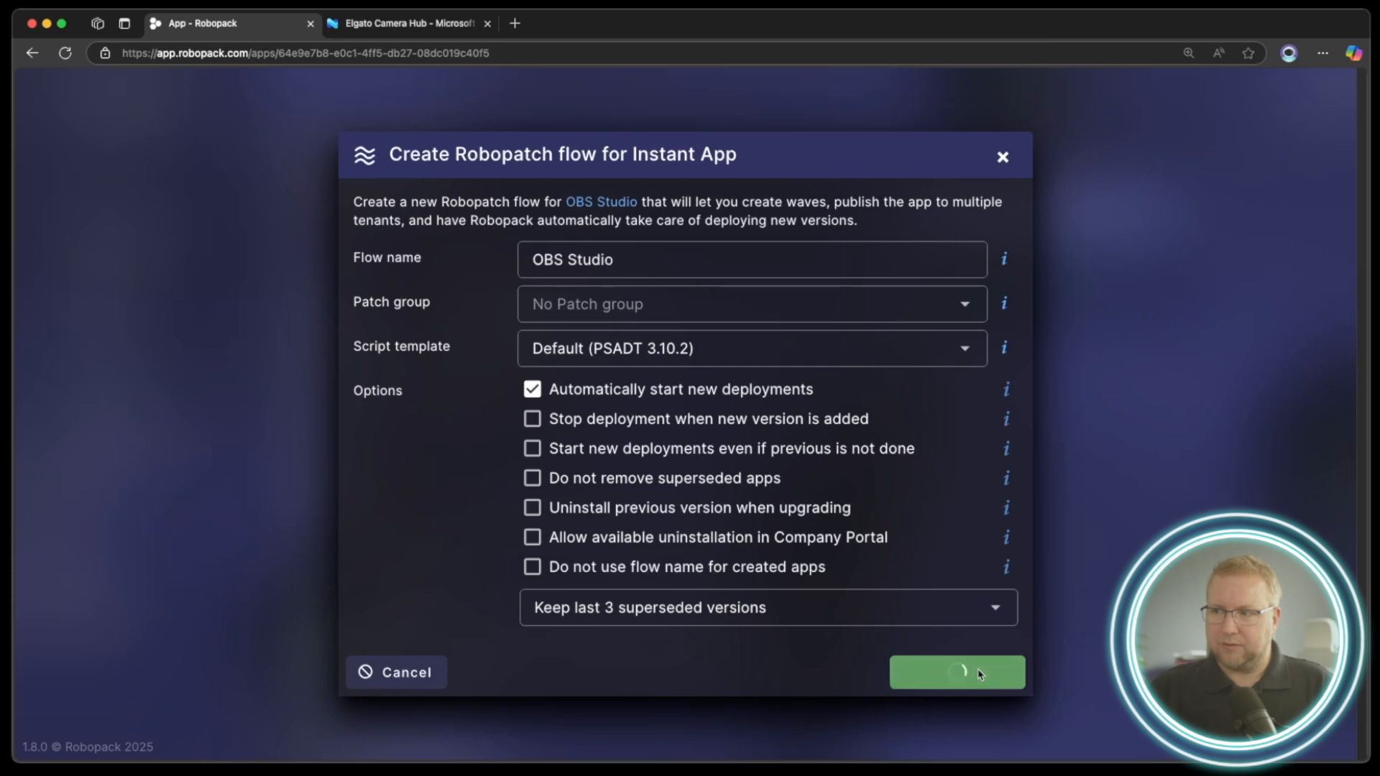
pyautogui.click(955, 671)
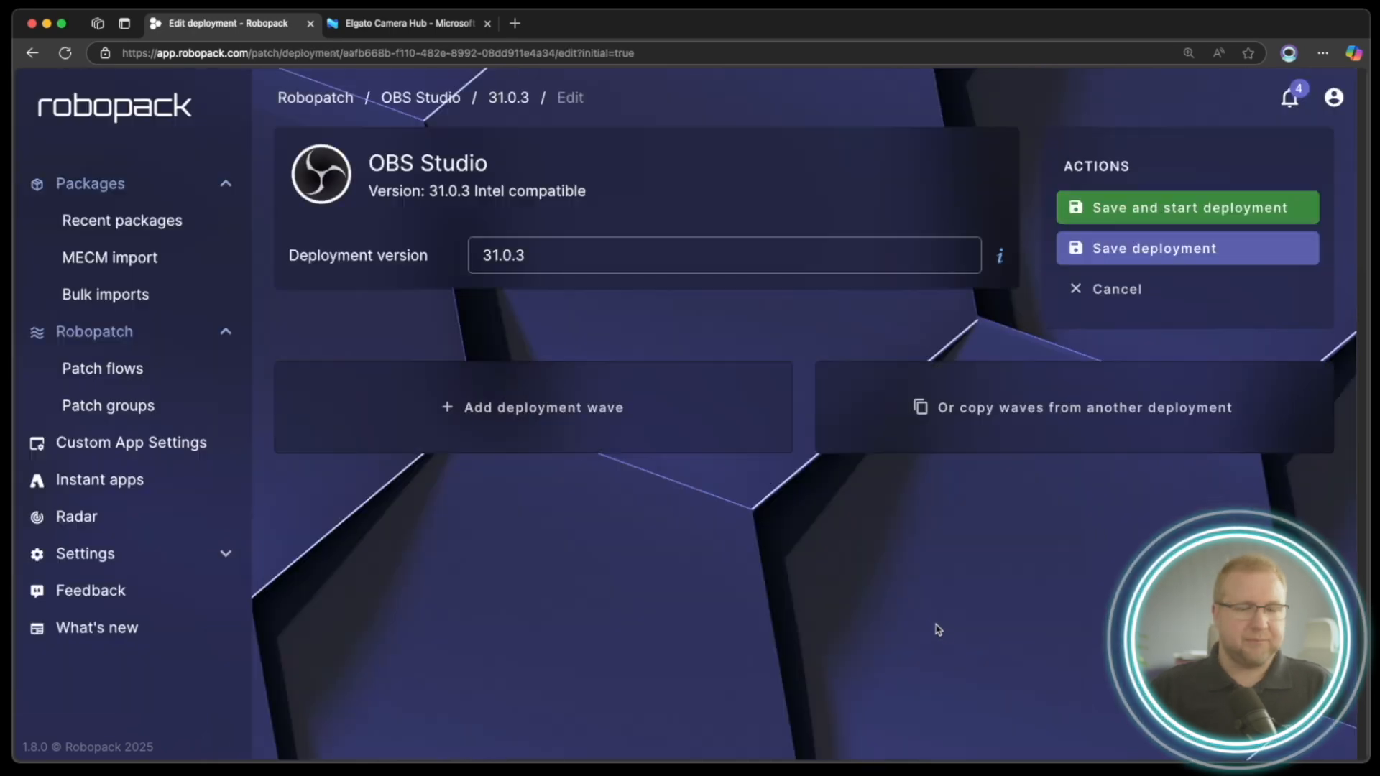
pyautogui.moveTo(771, 549)
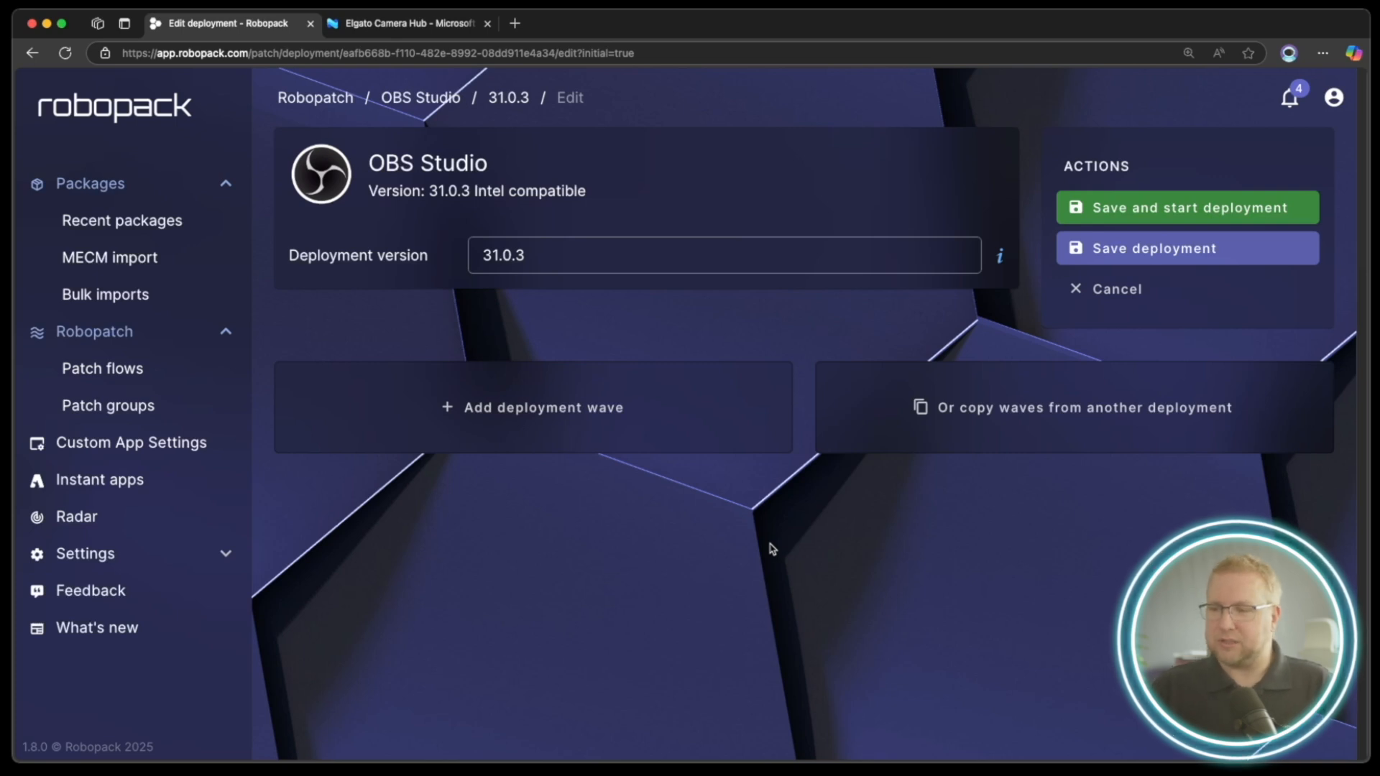
# Add Wave 1 assigning the existing group IT Pilot Computers as required, with 100% install success.
pyautogui.click(532, 407)
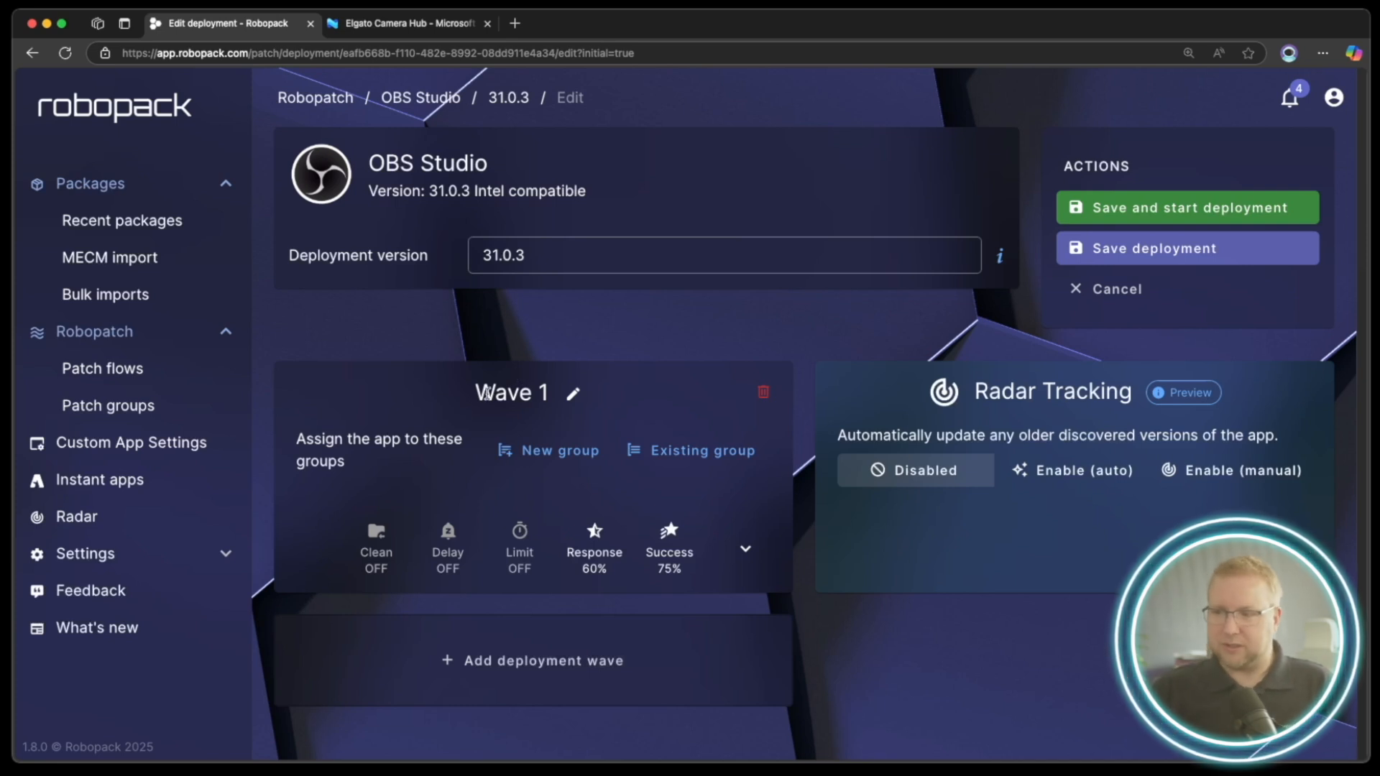
pyautogui.click(700, 450)
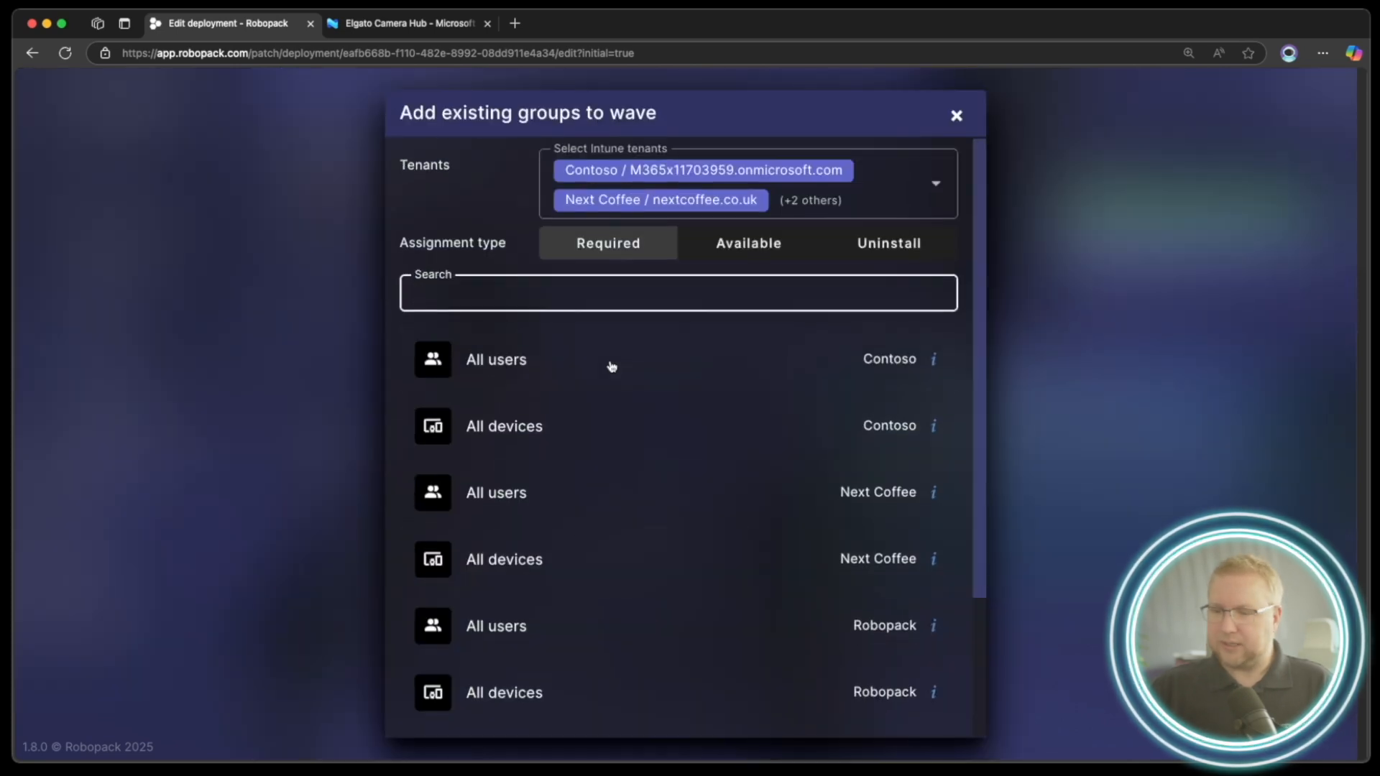
pyautogui.write('it pil')
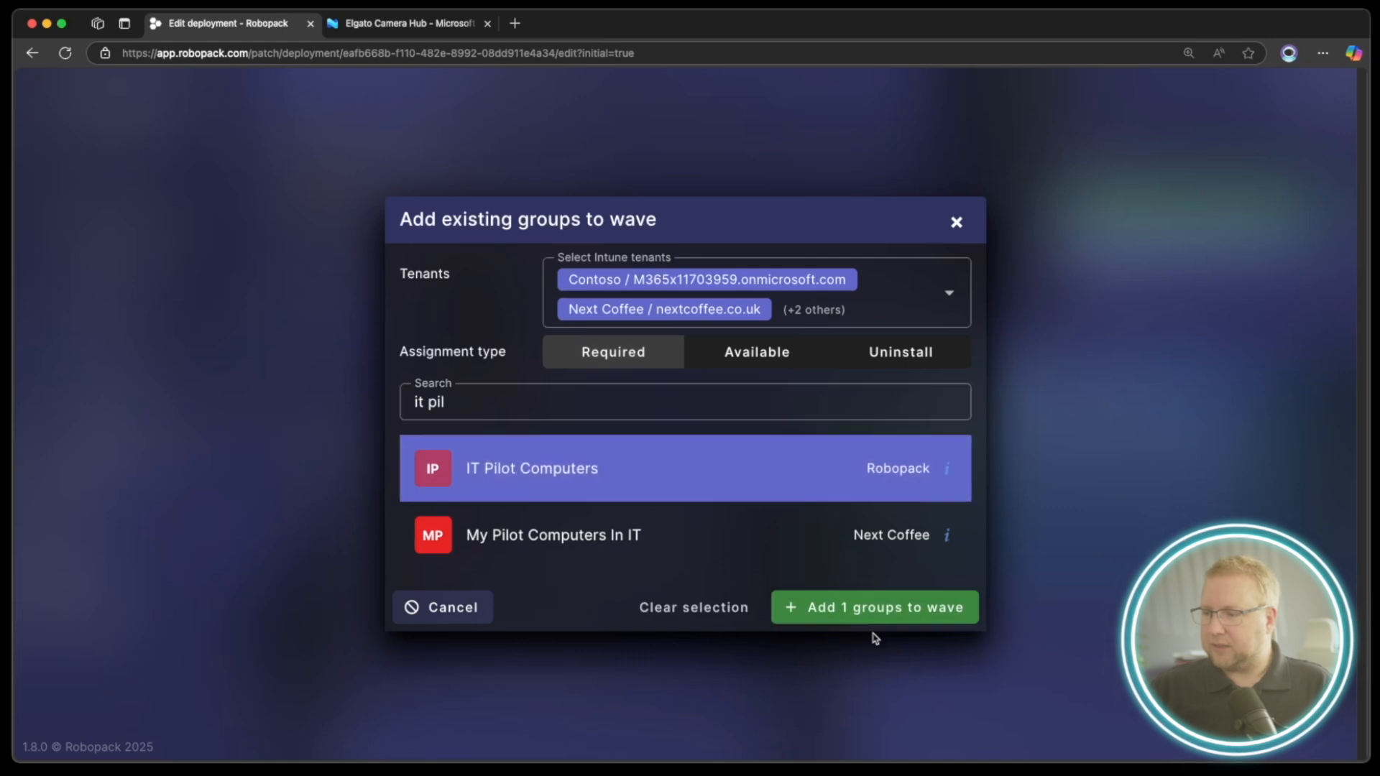
pyautogui.click(872, 606)
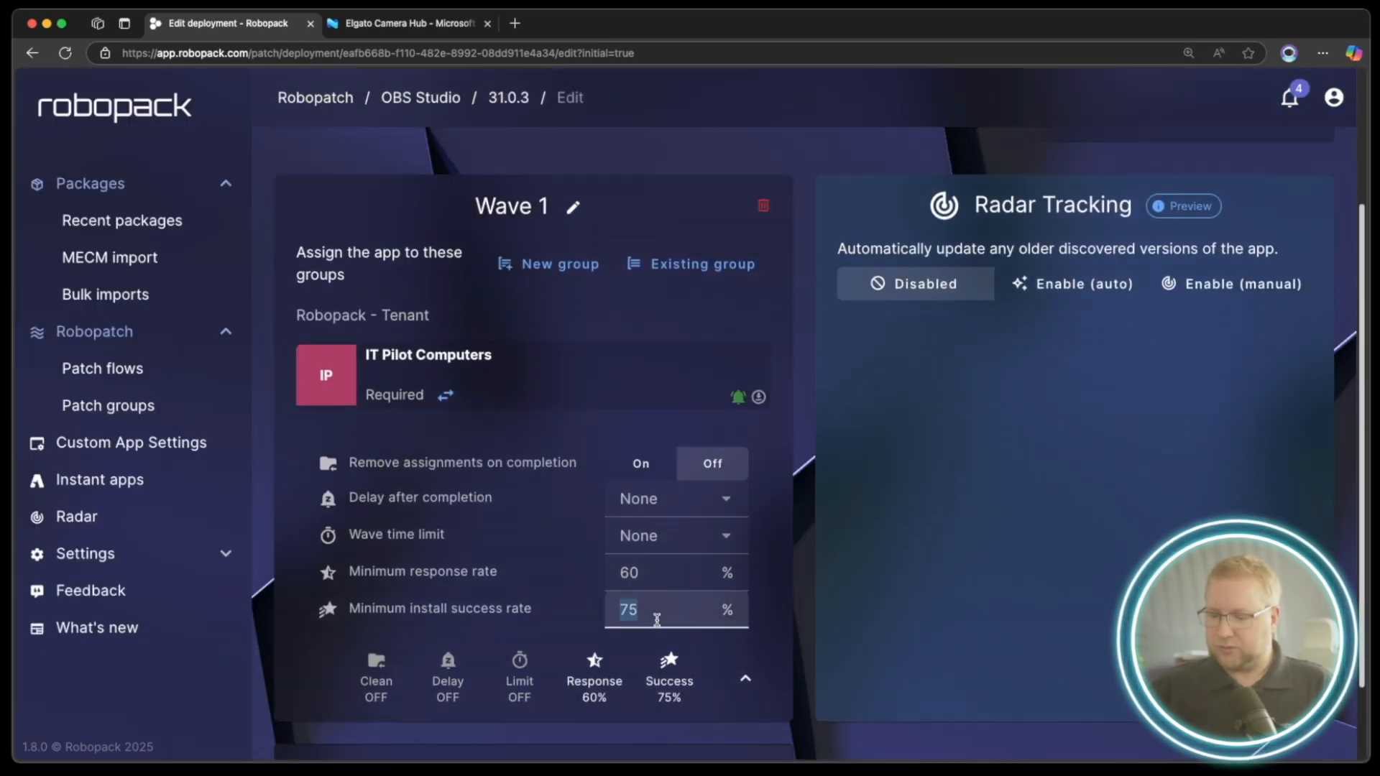
pyautogui.write('100')
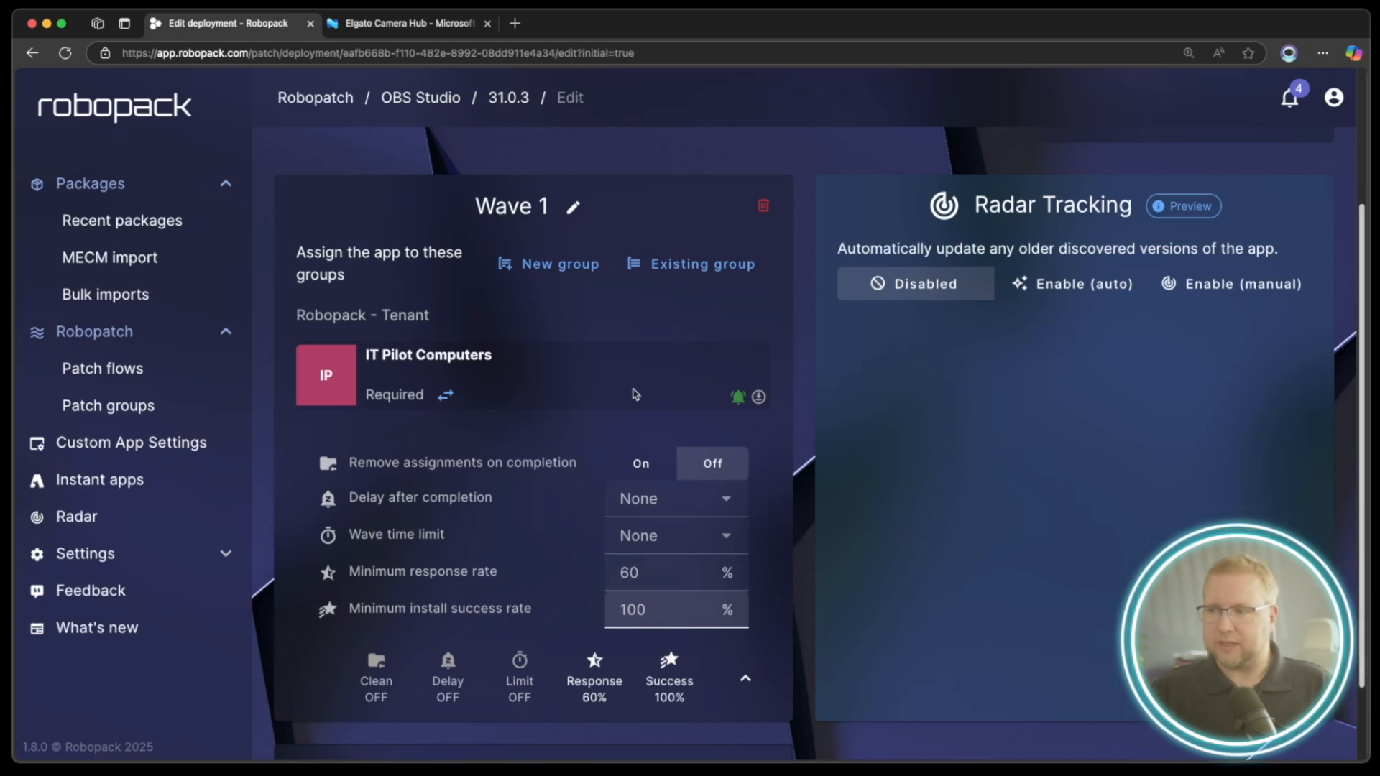
pyautogui.moveTo(702, 265)
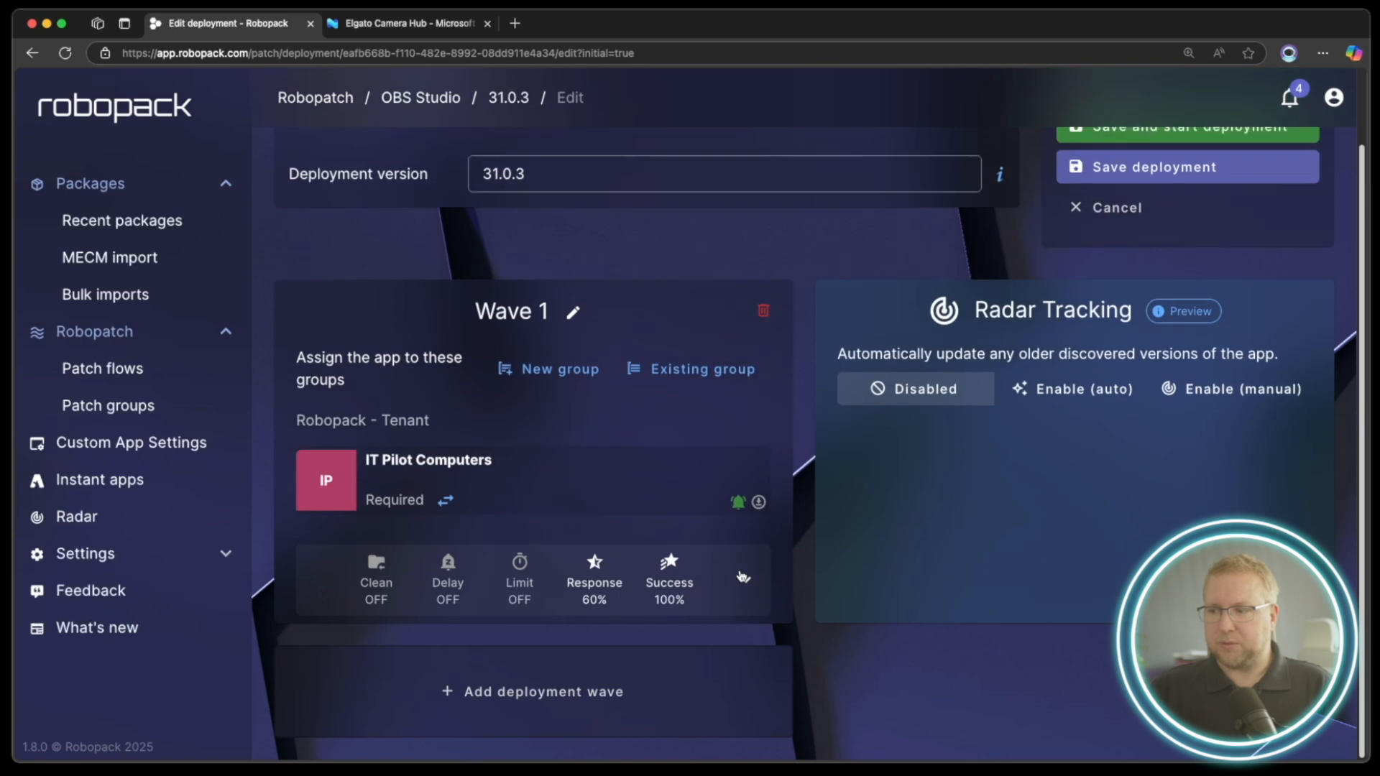
# Add Wave 2 and search existing groups for 'app' to assign App Pilot Users.
pyautogui.click(531, 691)
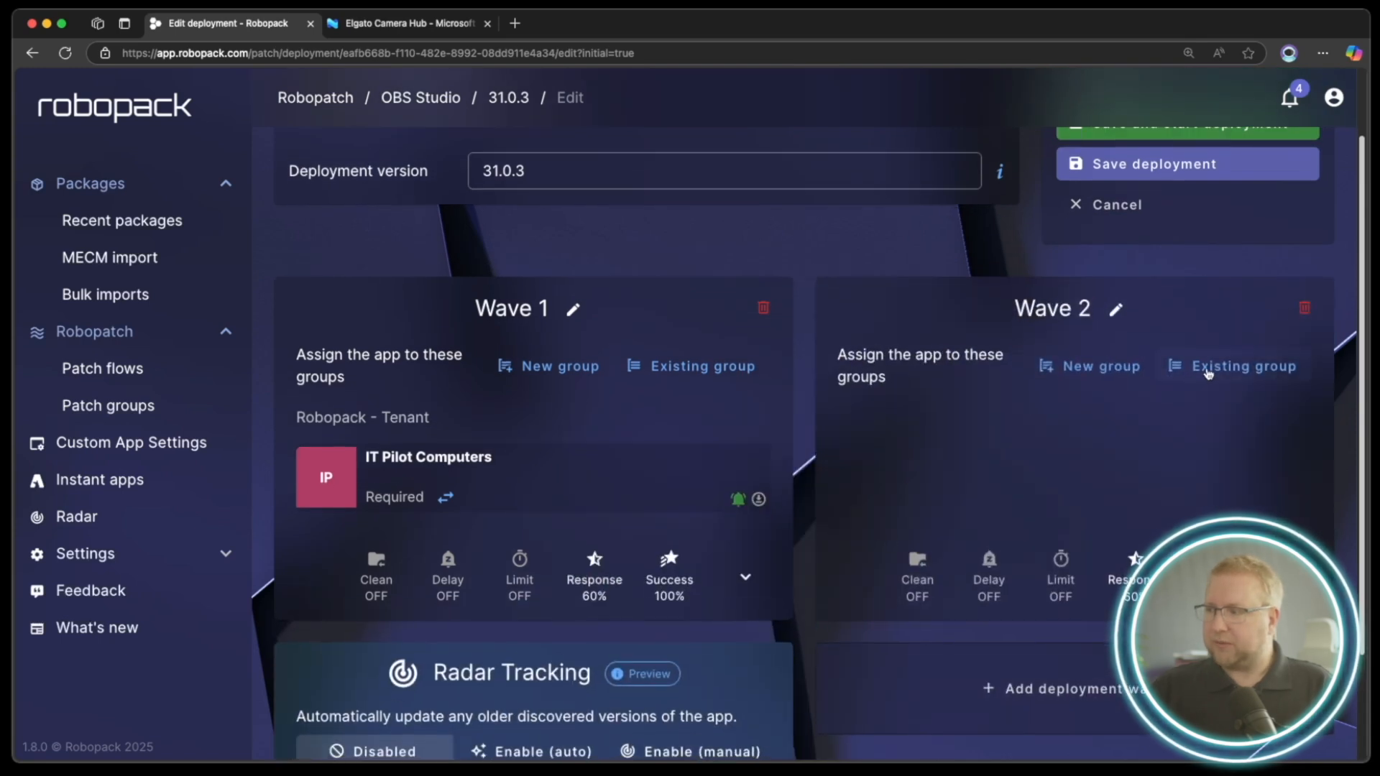
pyautogui.click(1242, 365)
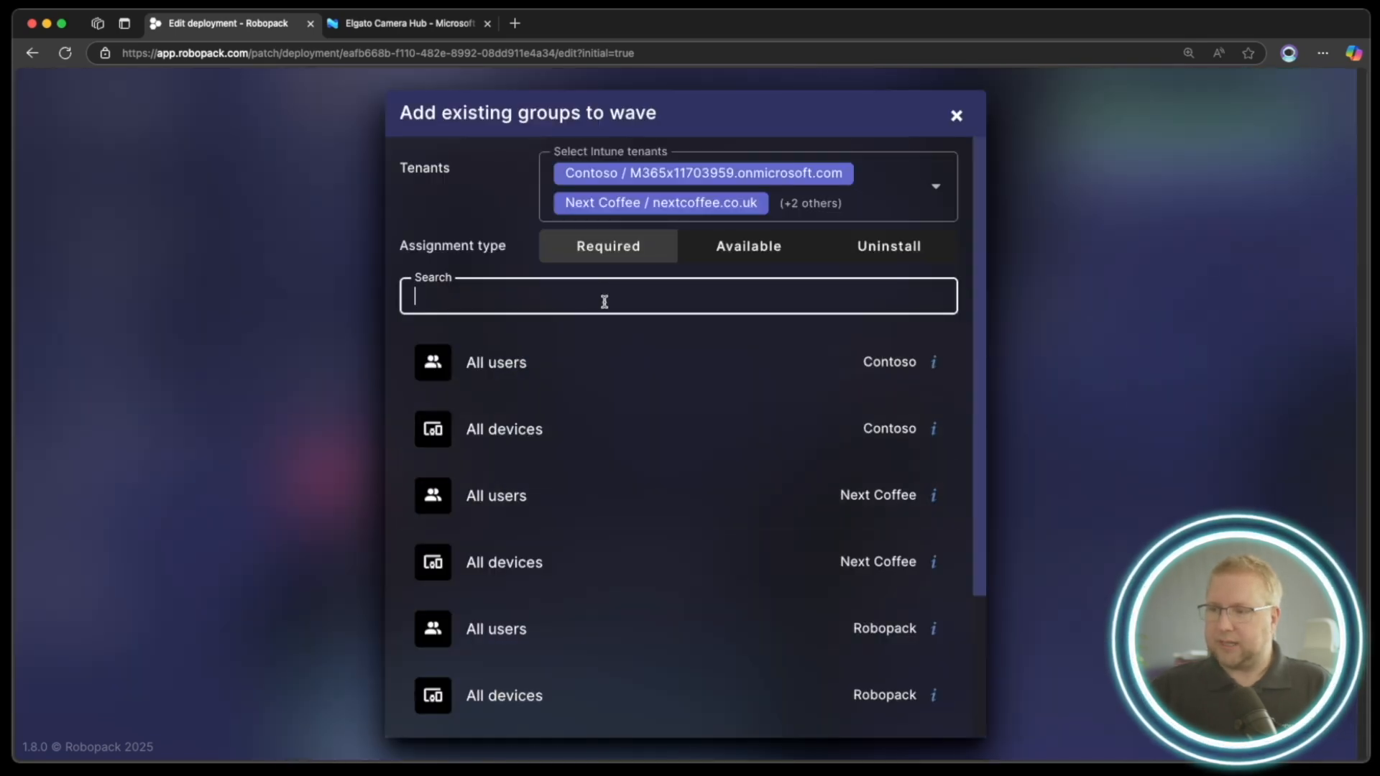
pyautogui.write('ap')
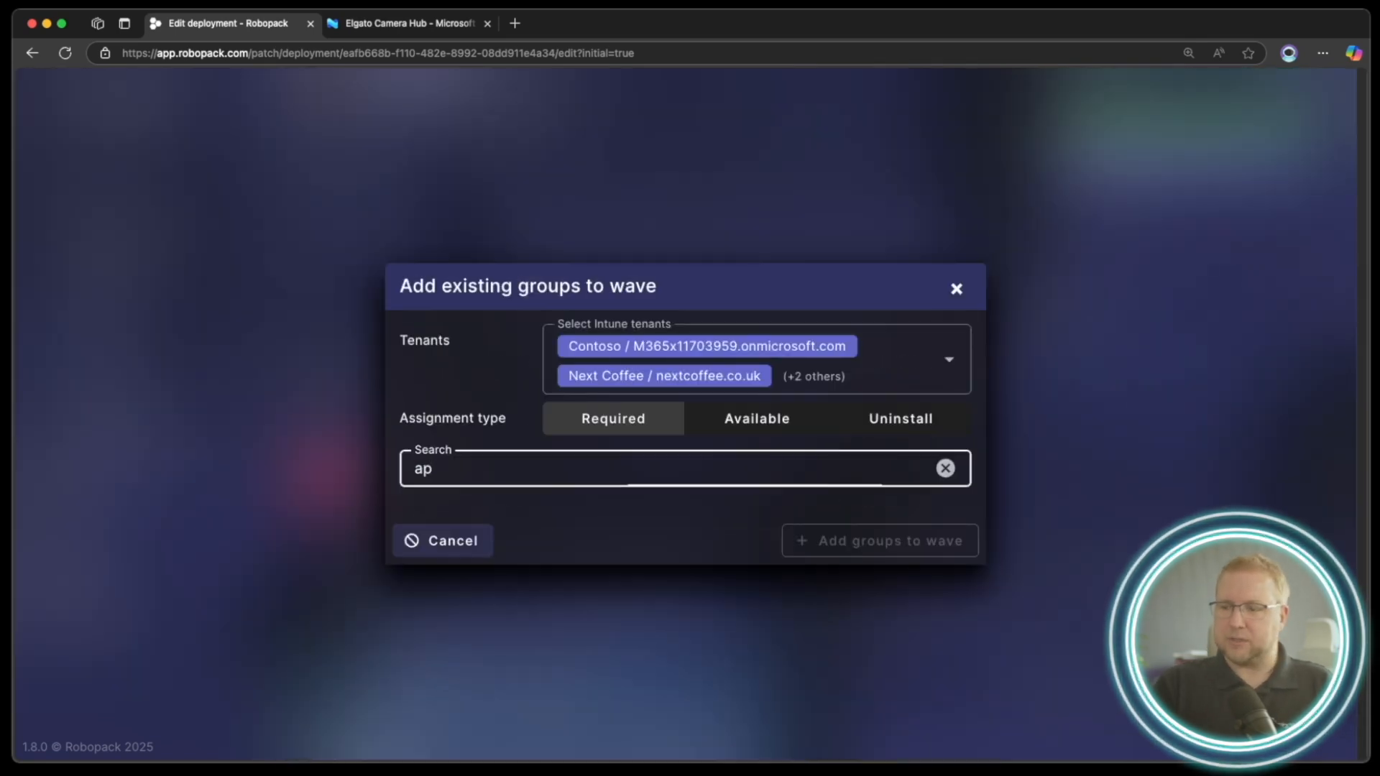
pyautogui.write('p')
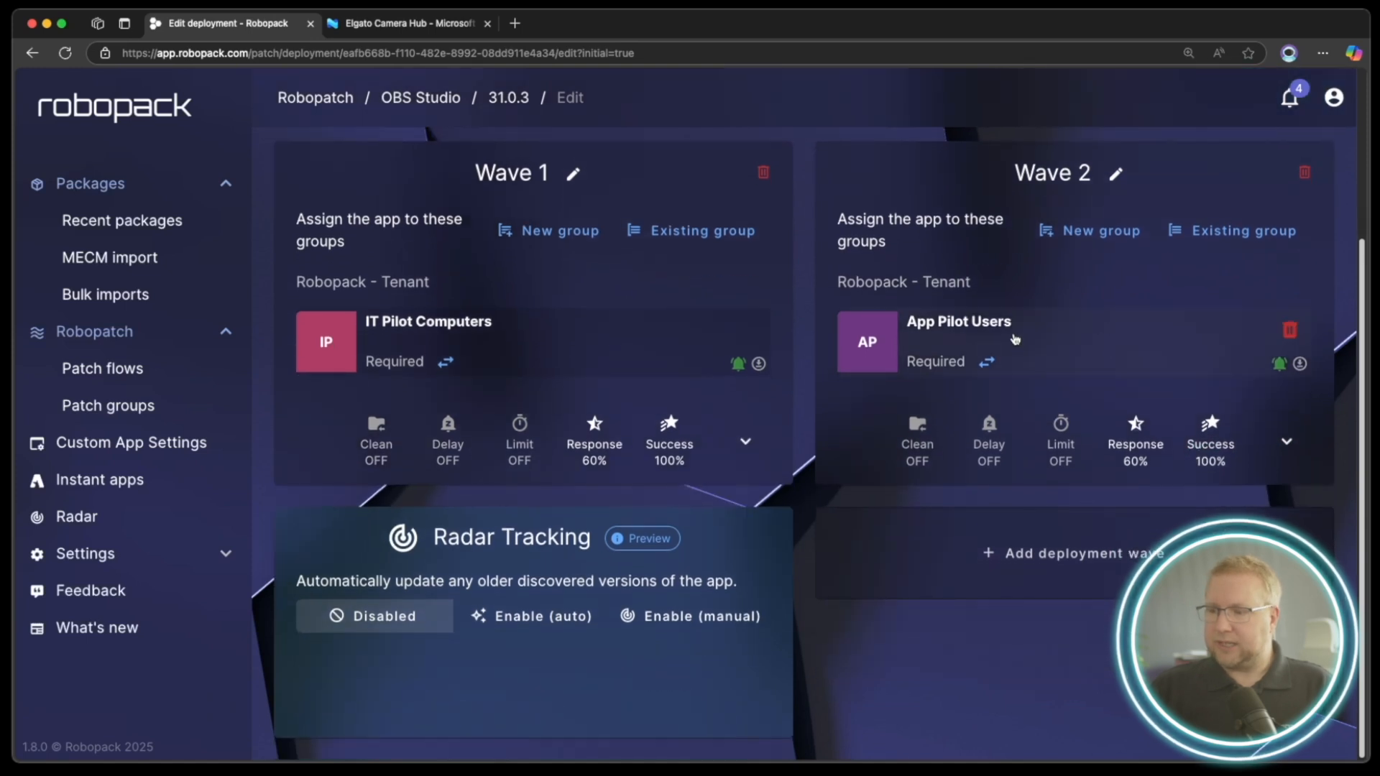
pyautogui.moveTo(576, 572)
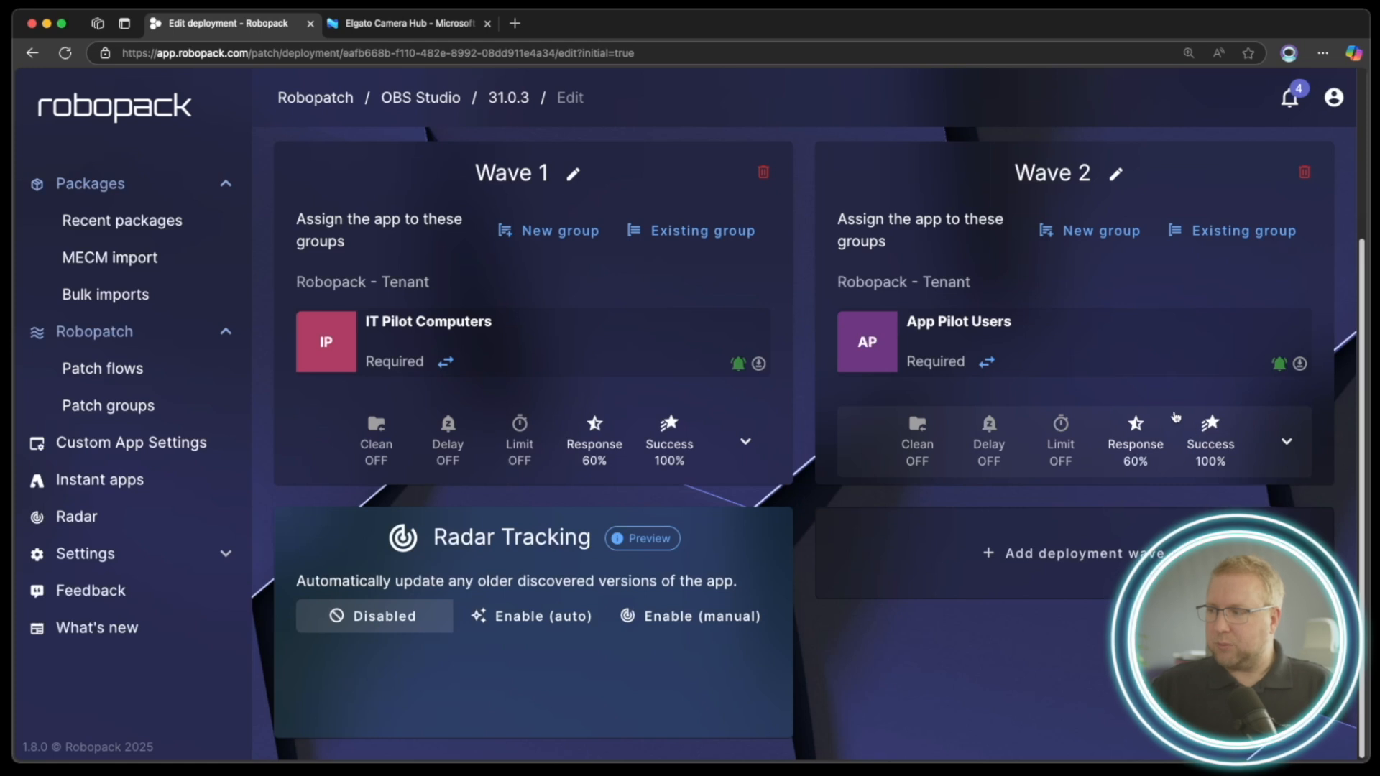
pyautogui.moveTo(1073, 436)
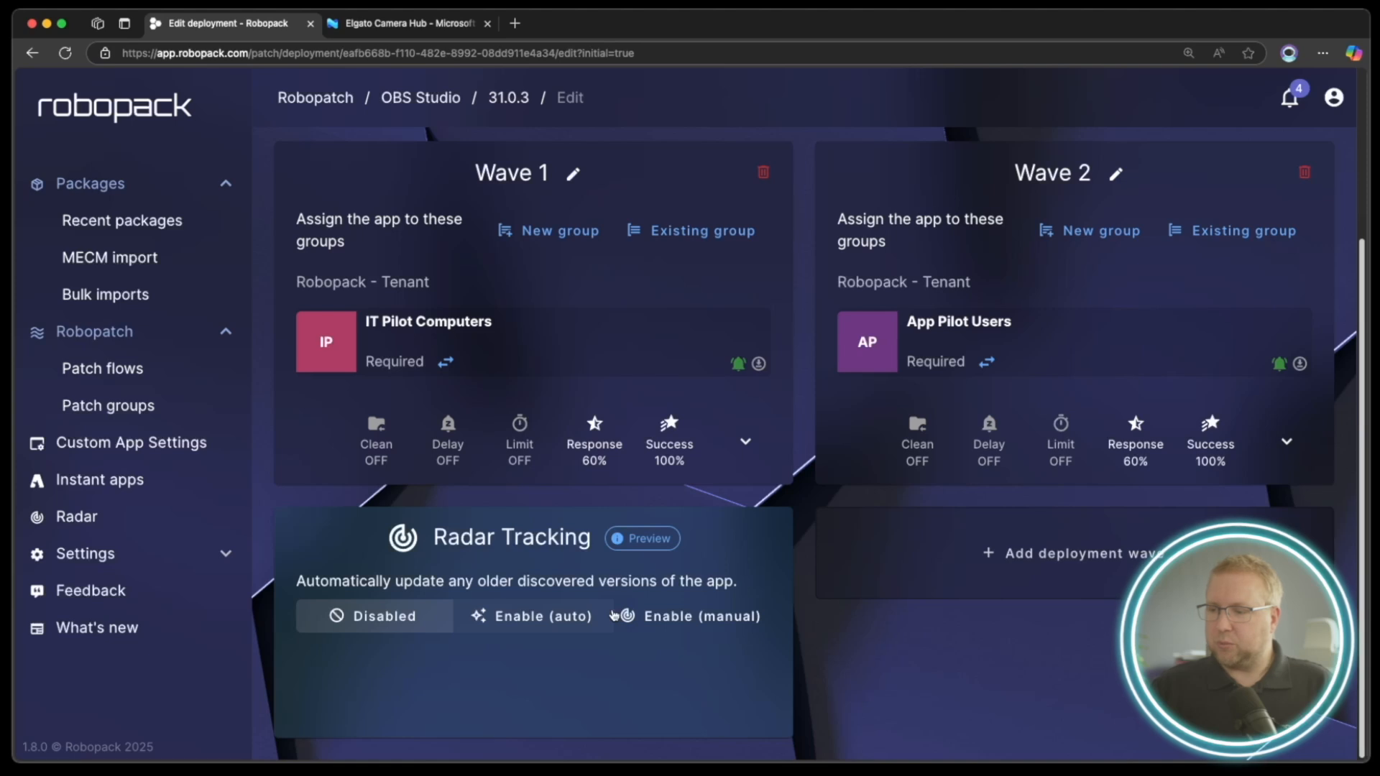
pyautogui.moveTo(630, 338)
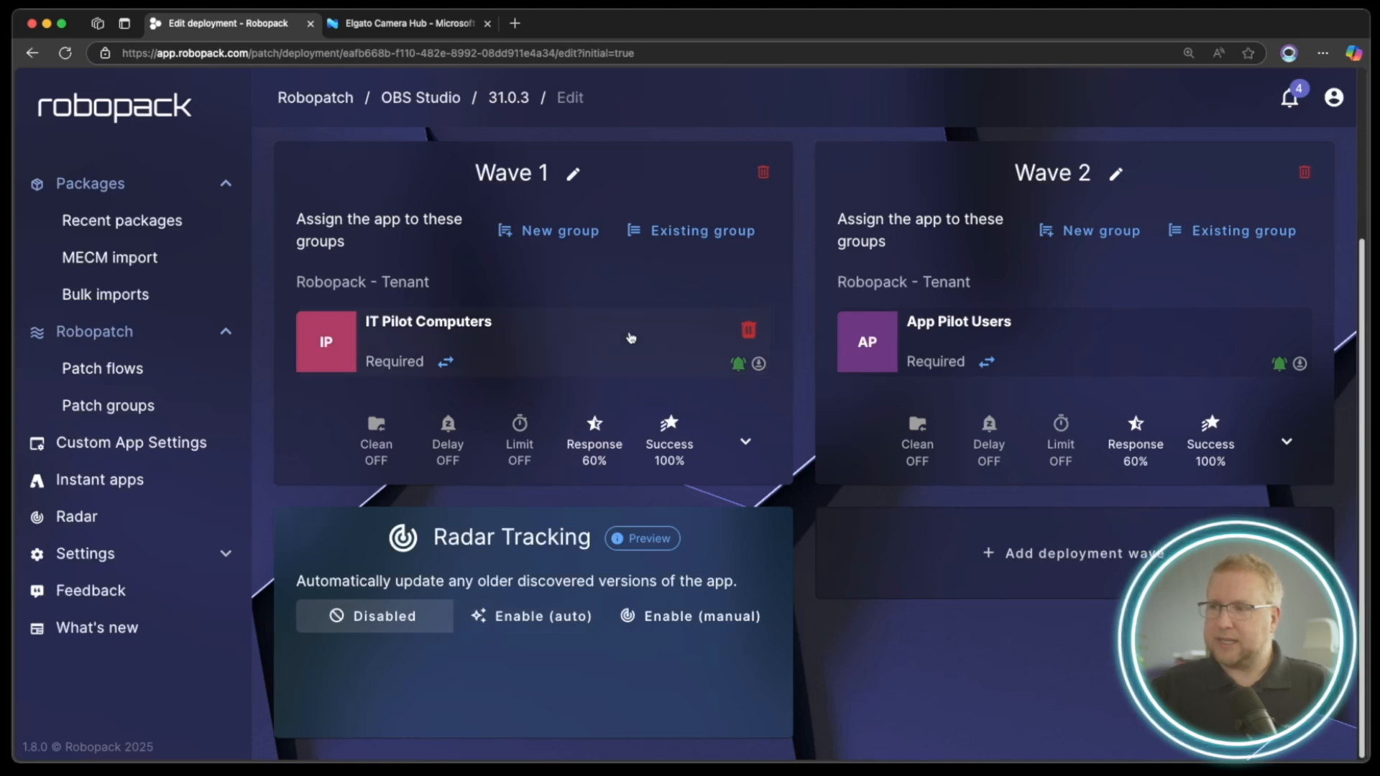
pyautogui.moveTo(1037, 429)
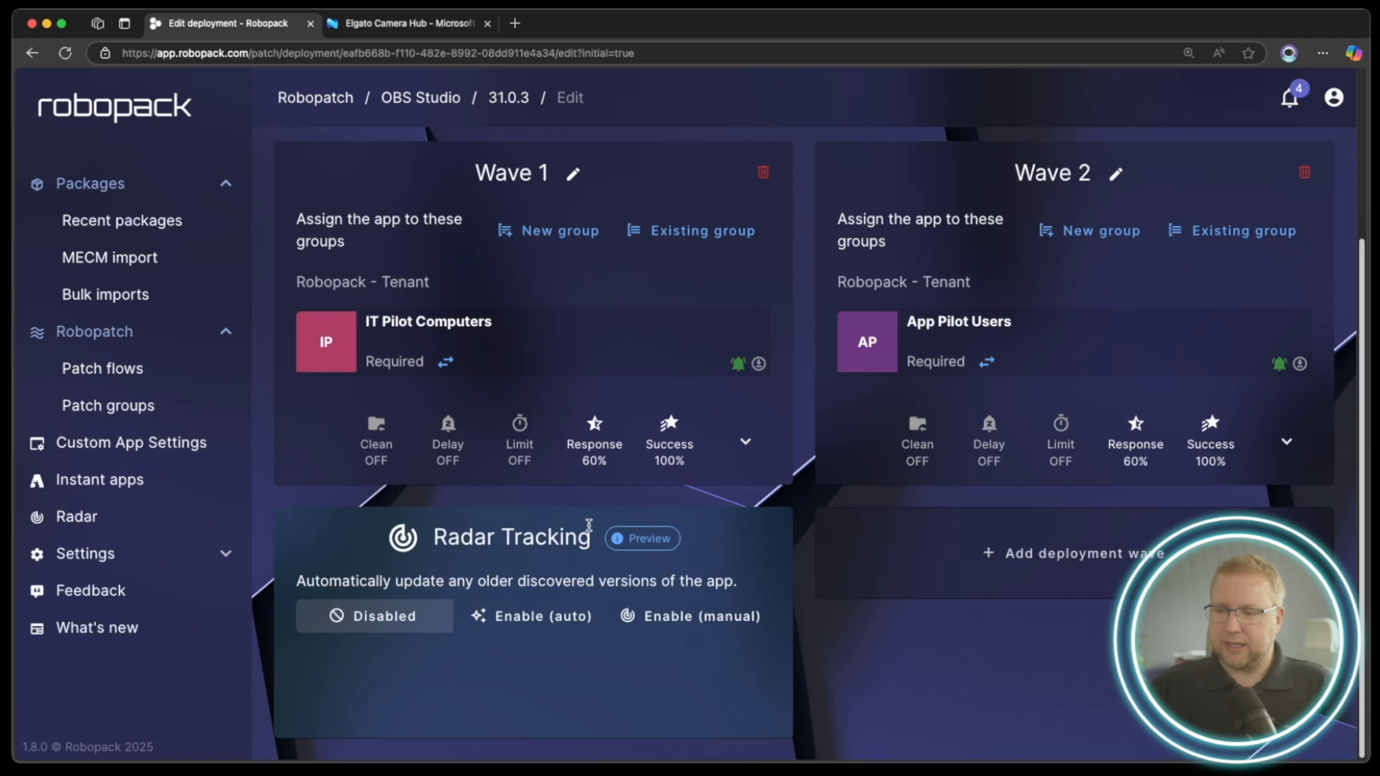
pyautogui.moveTo(617, 664)
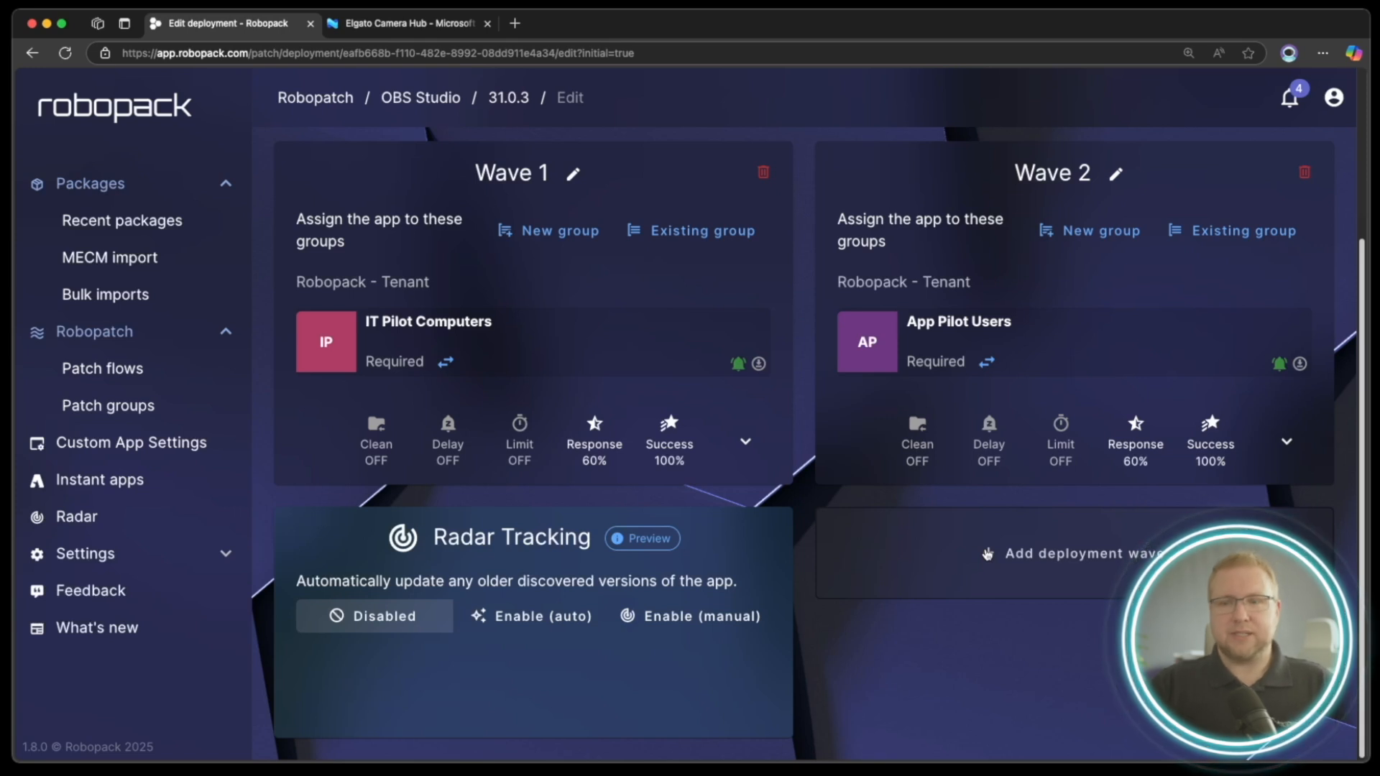
pyautogui.moveTo(1016, 534)
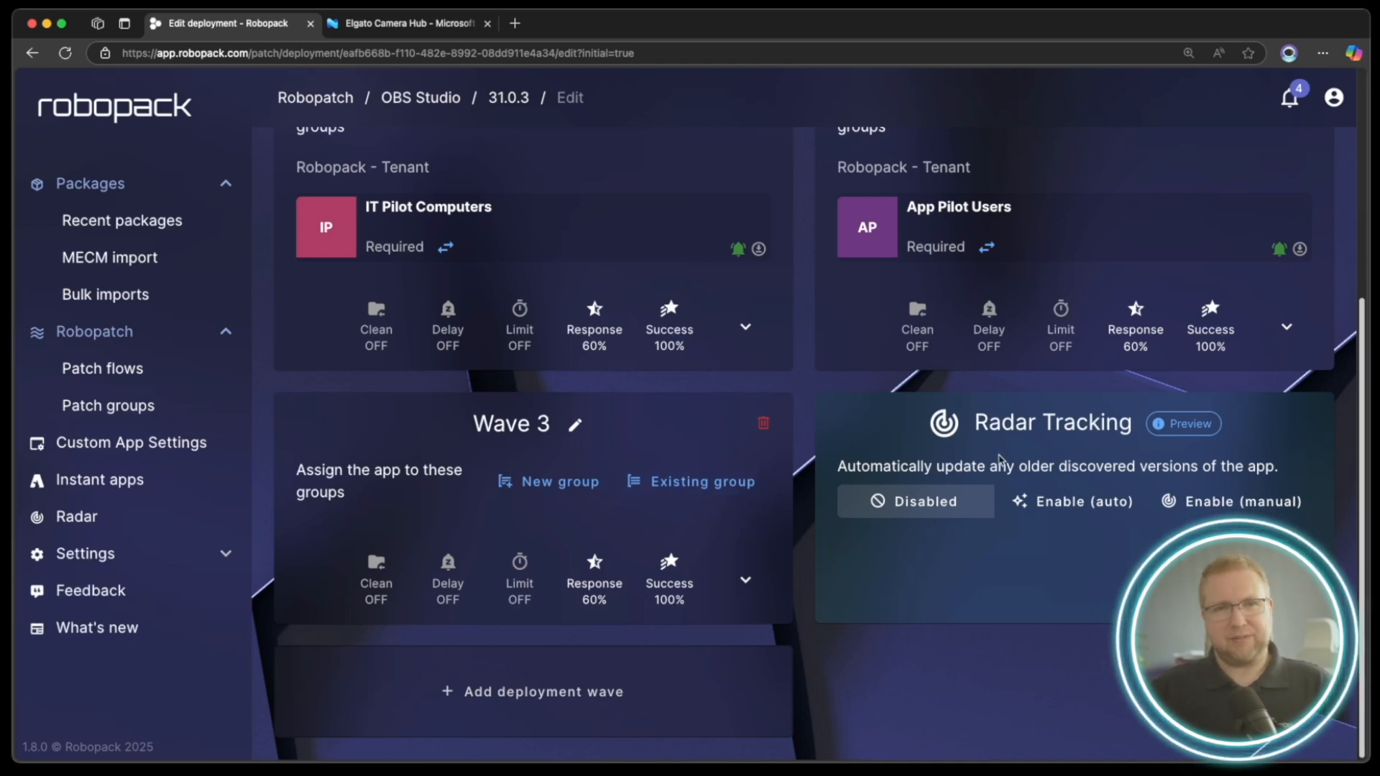
pyautogui.moveTo(616, 534)
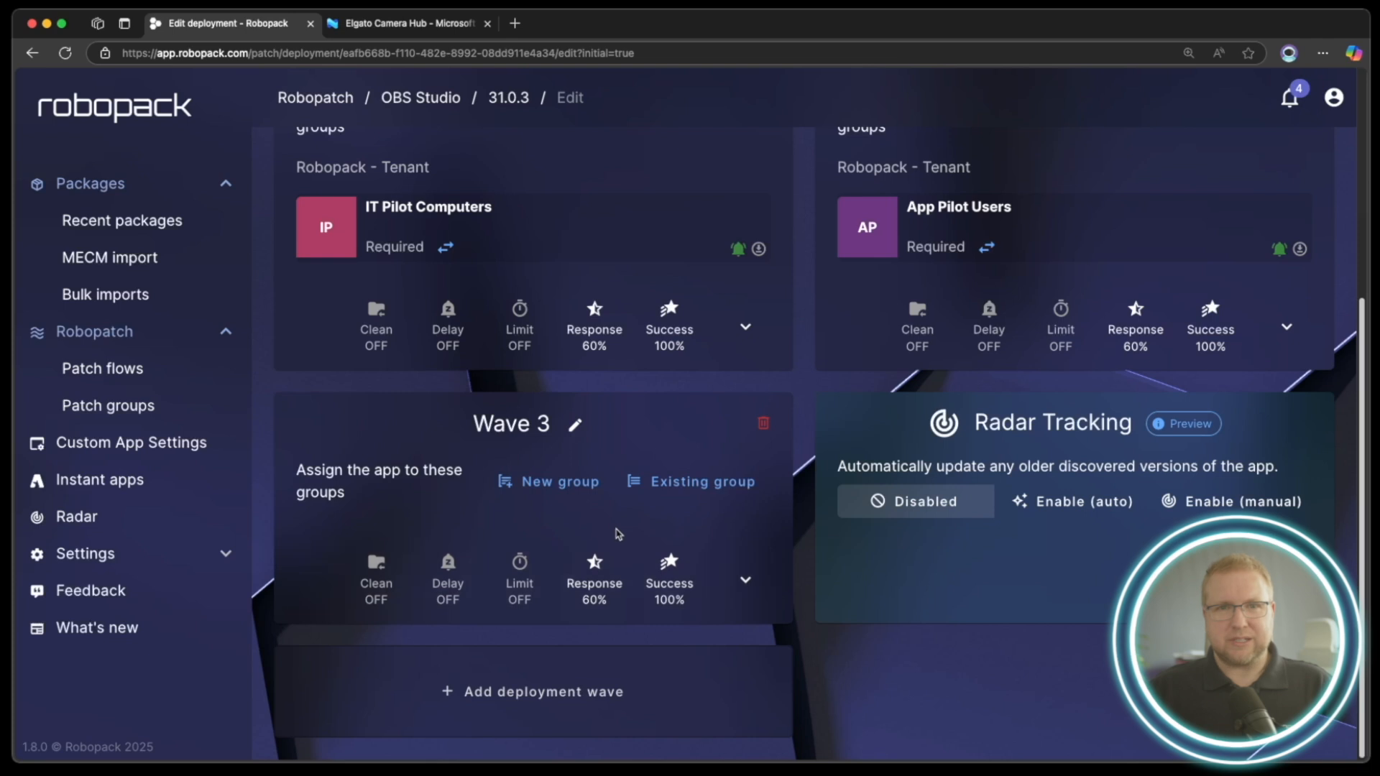
pyautogui.moveTo(582, 519)
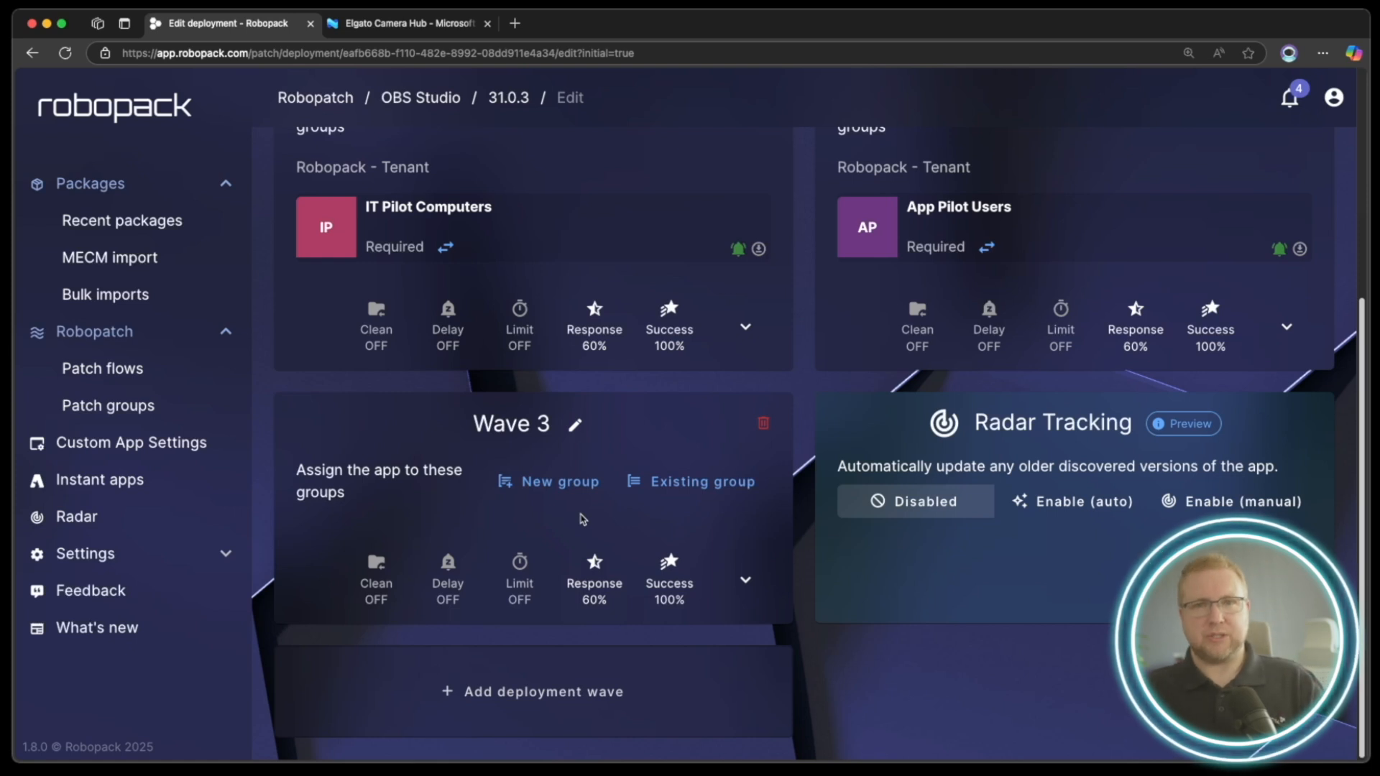
pyautogui.moveTo(567, 519)
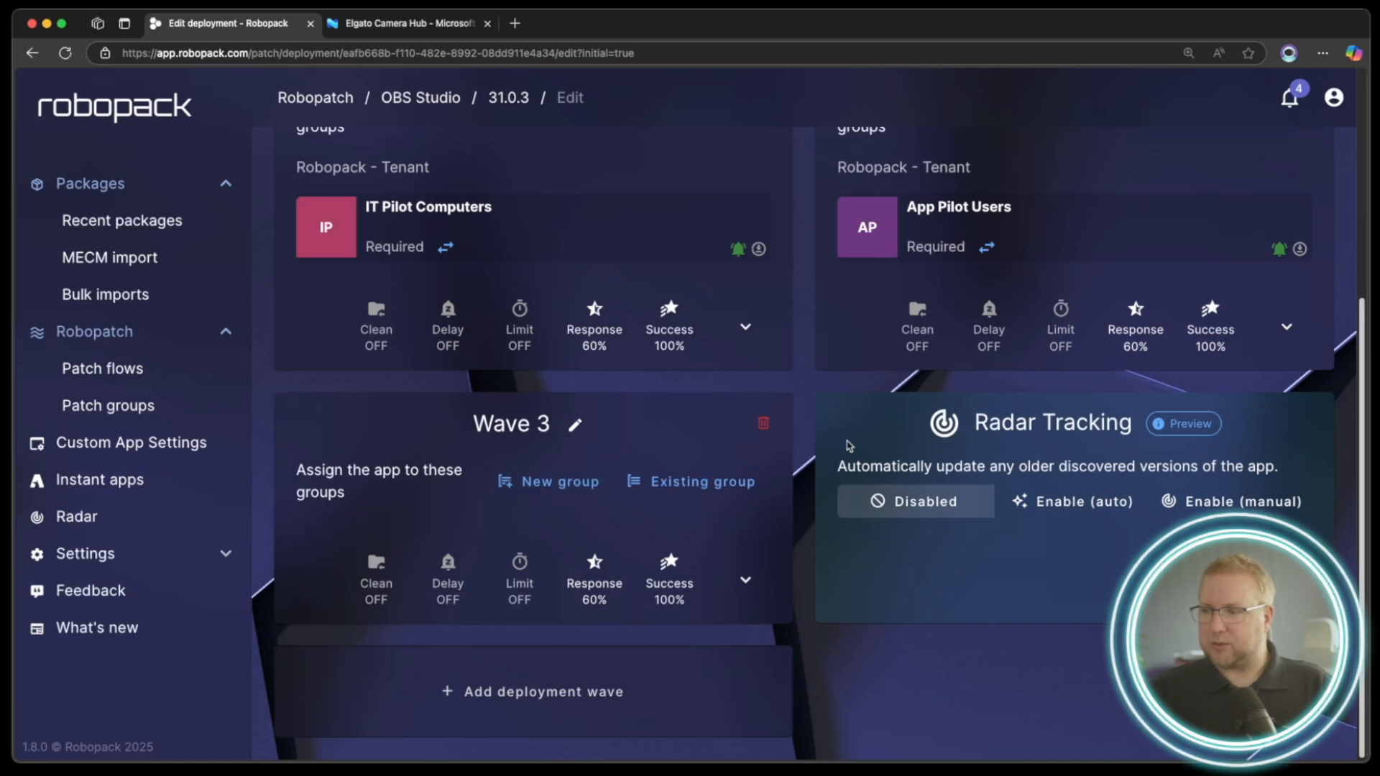
# Enable automatic Radar Tracking for the Robopack tenant on the OBS Studio deployment.
pyautogui.scroll(3)
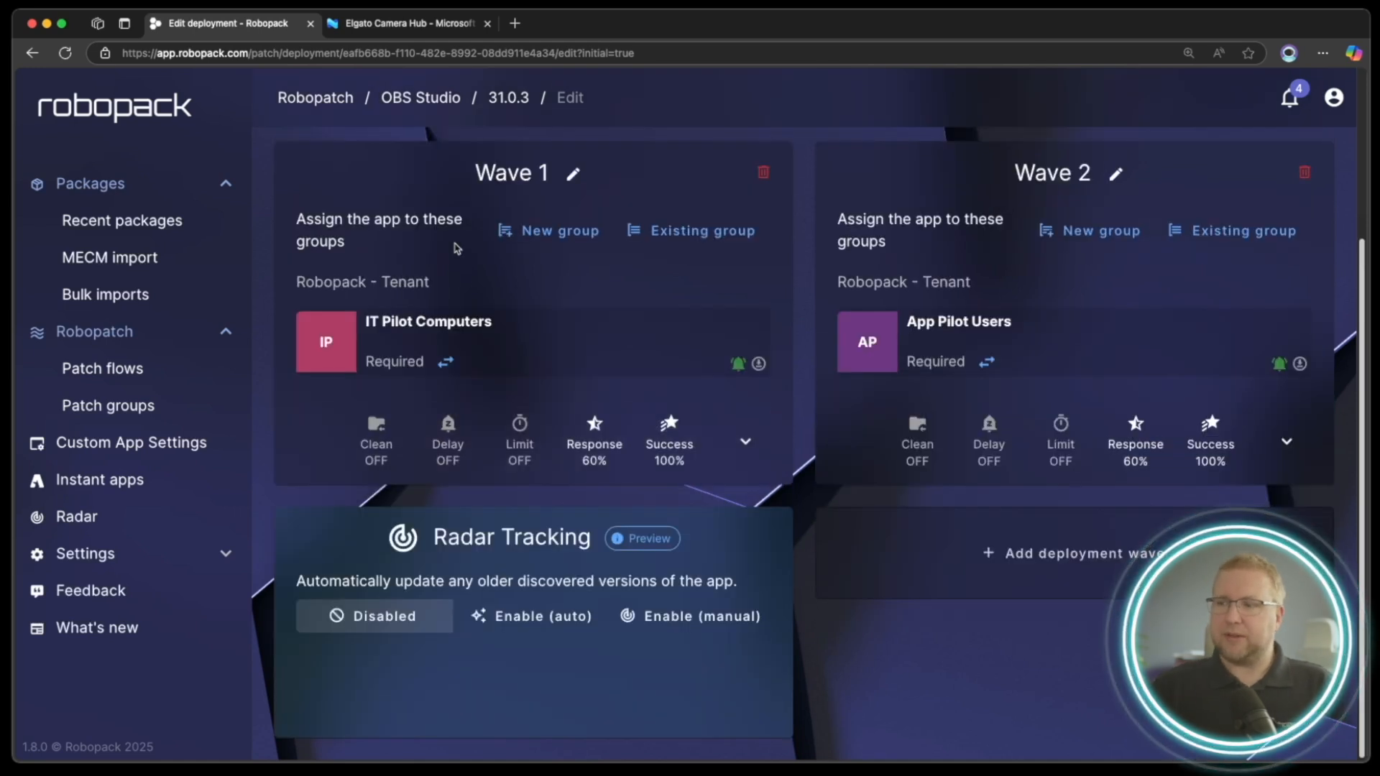
pyautogui.moveTo(1046, 381)
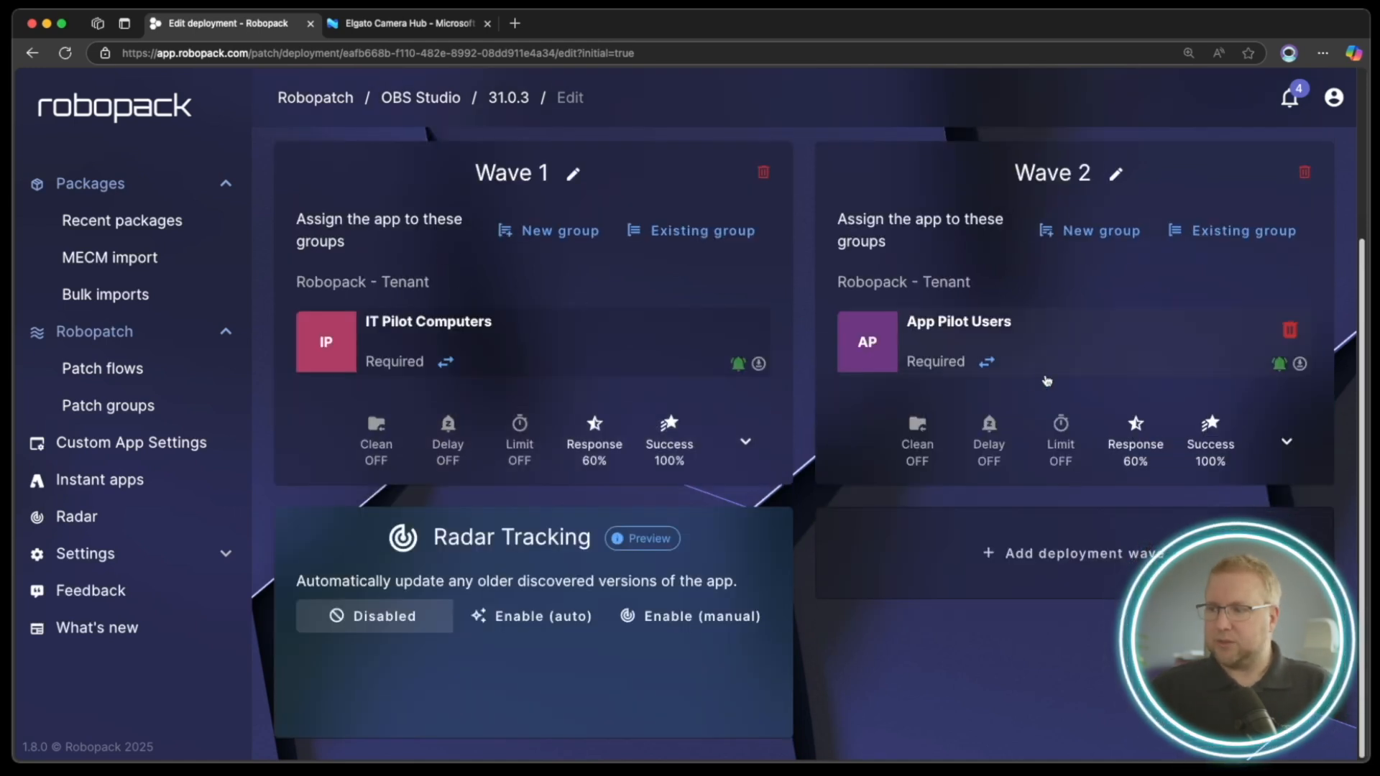
pyautogui.click(532, 612)
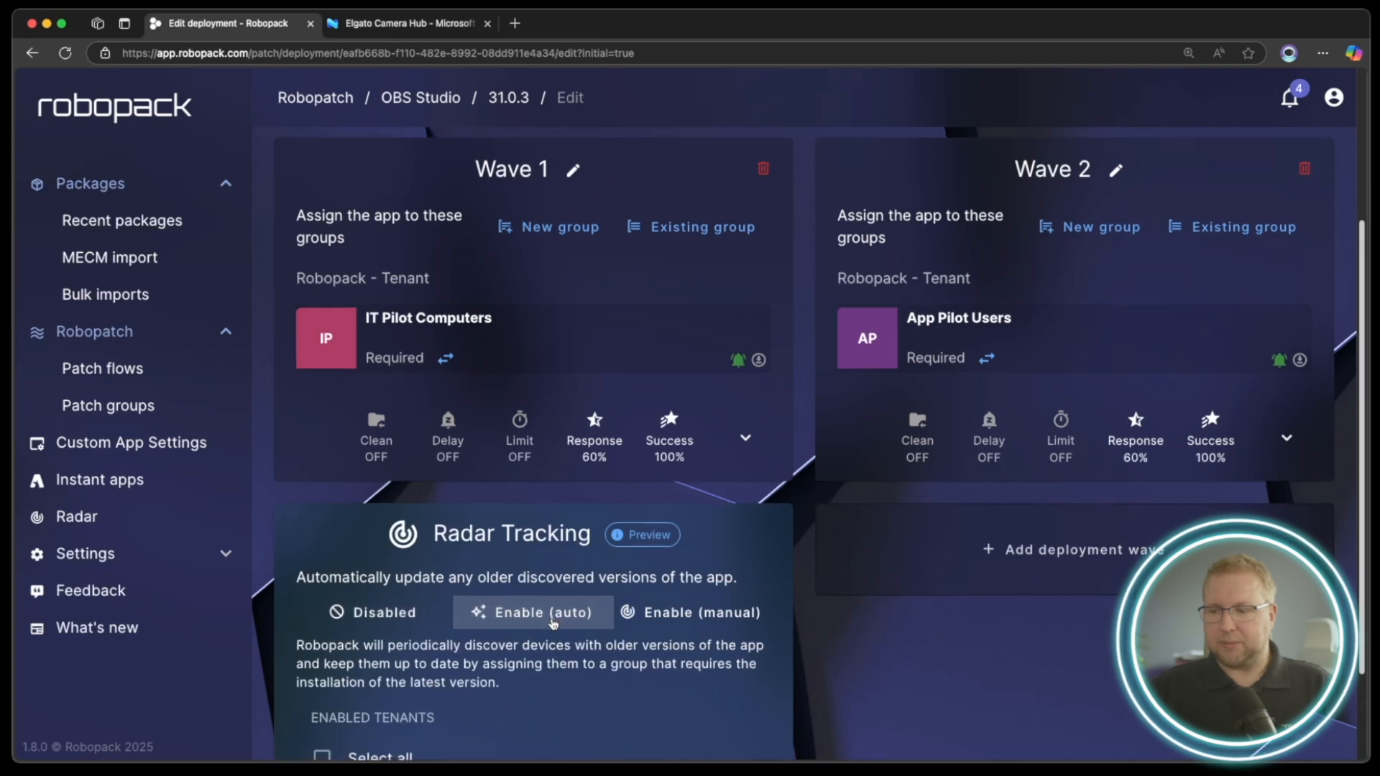
pyautogui.scroll(-3)
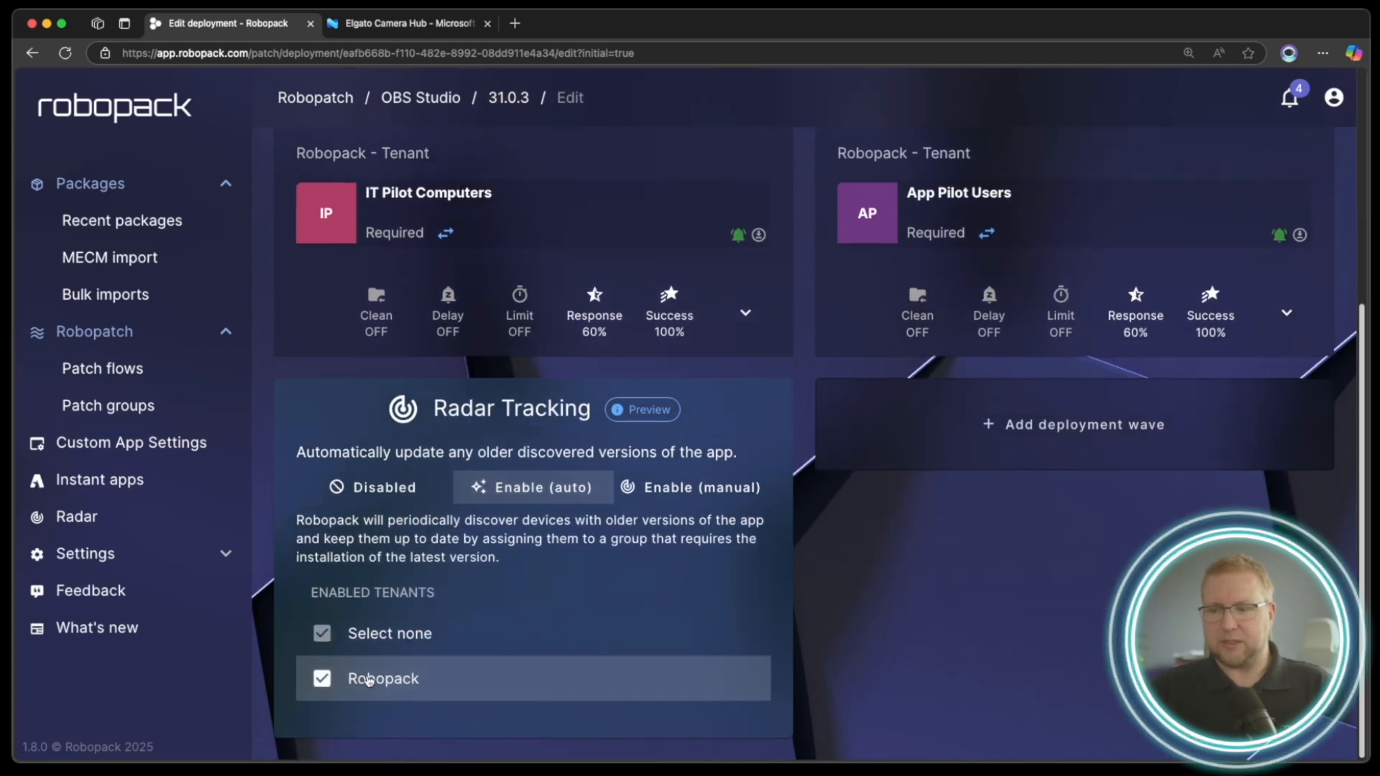
pyautogui.moveTo(492, 240)
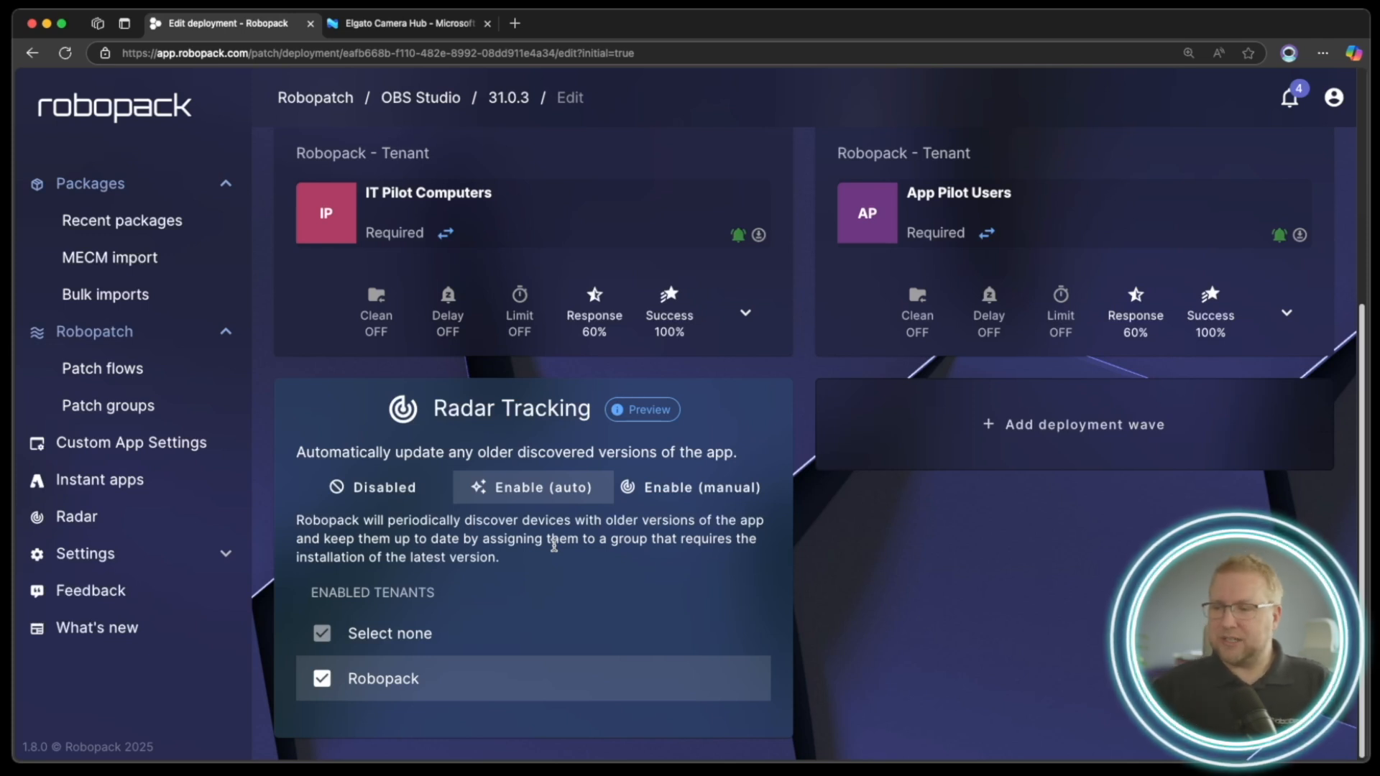
pyautogui.scroll(3)
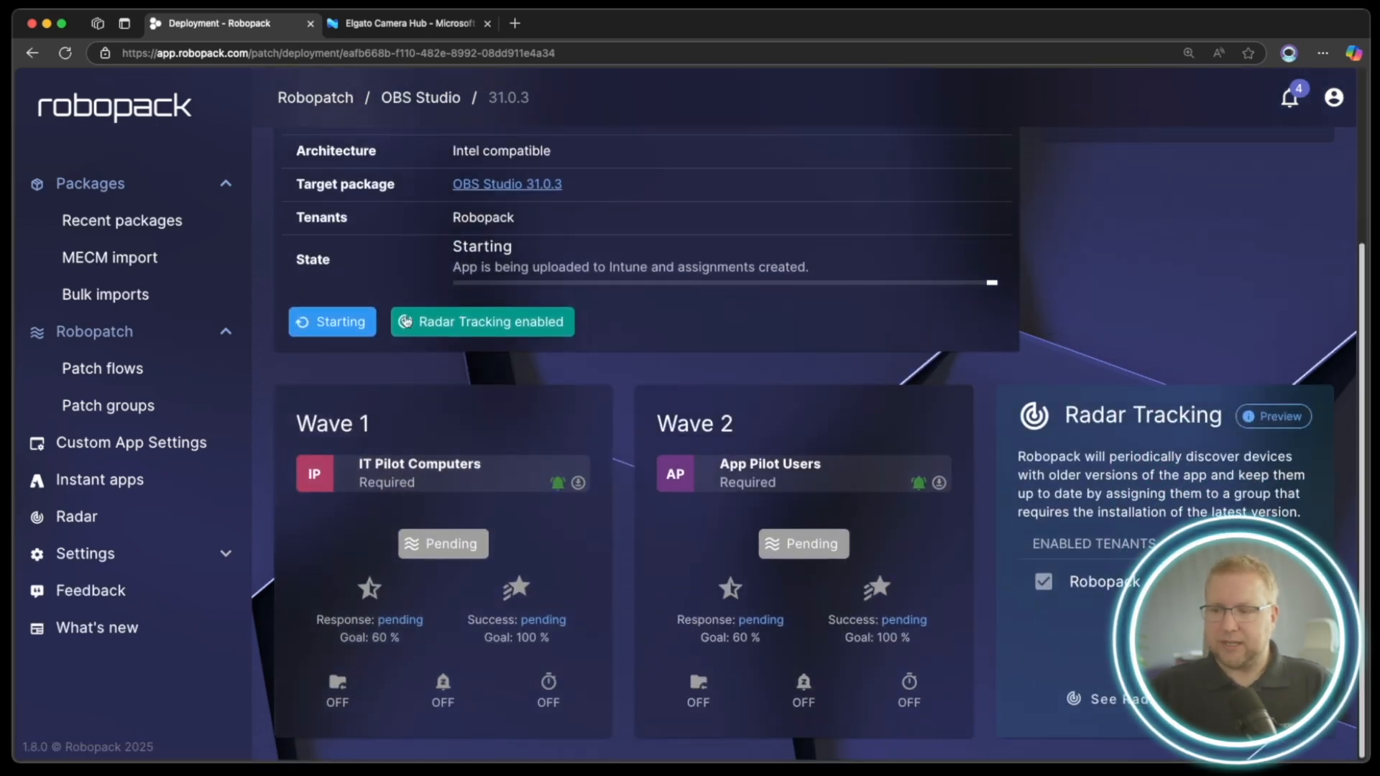
pyautogui.moveTo(467, 648)
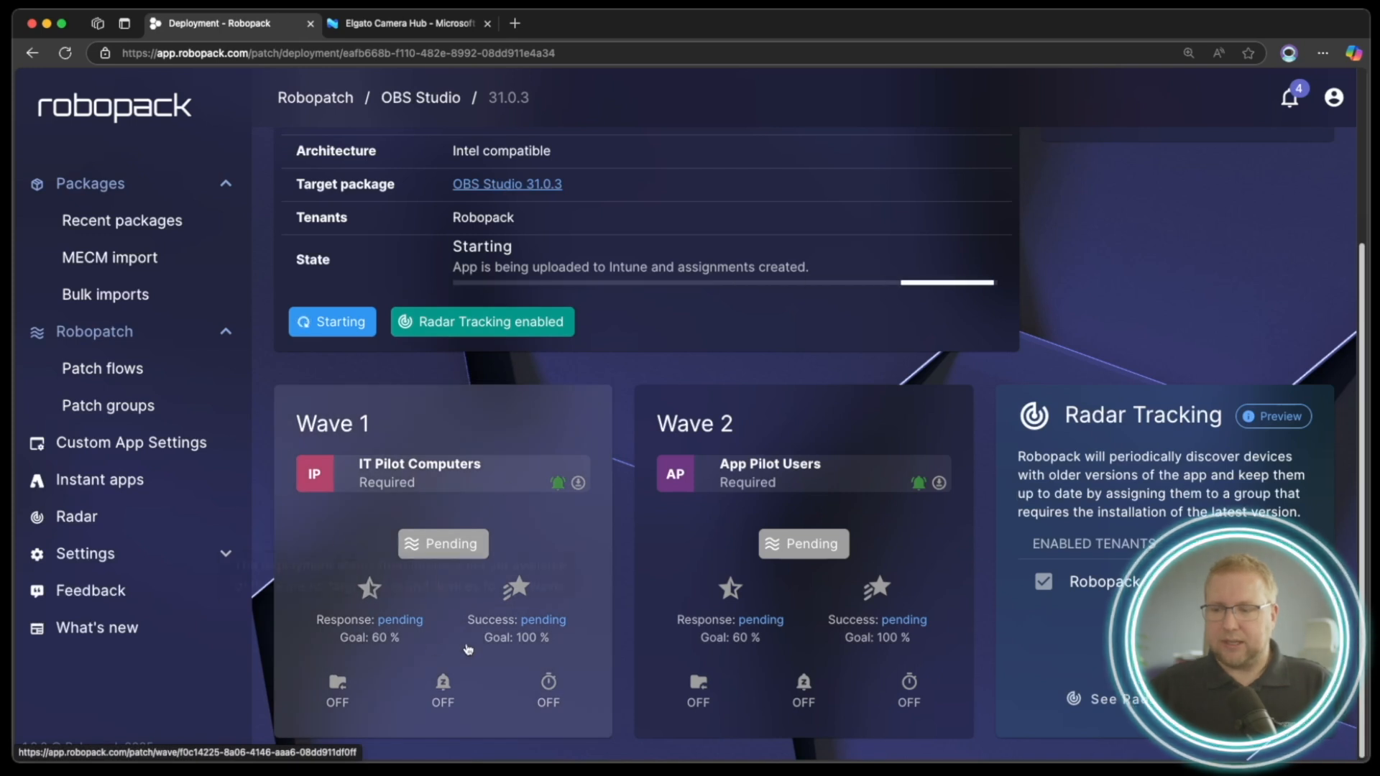